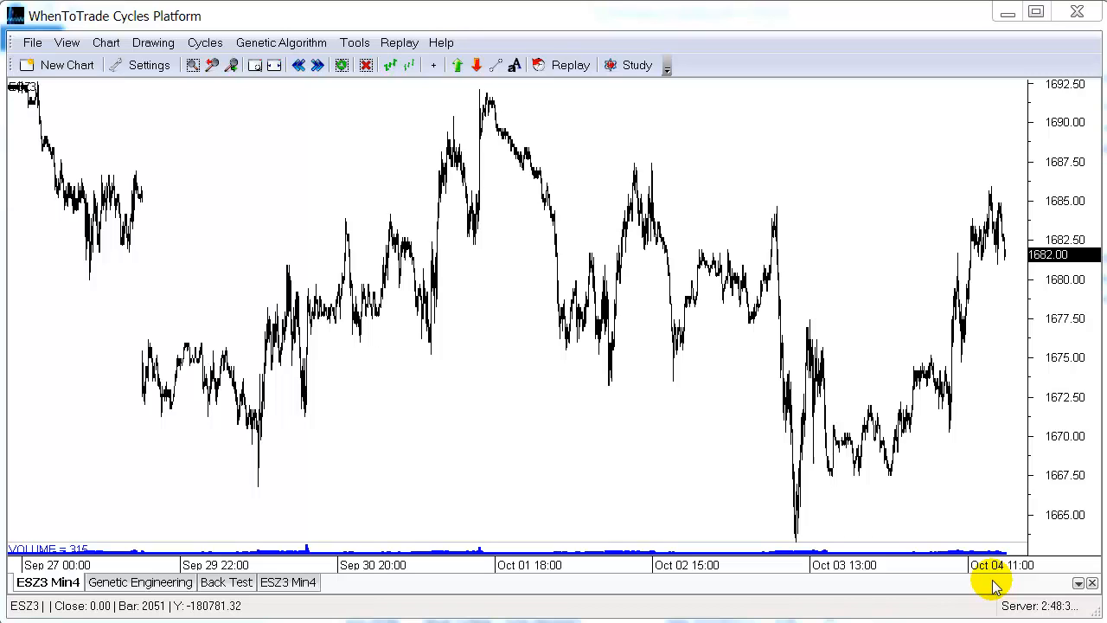
{"action": "mouse_move", "coordinate": [116, 287]}
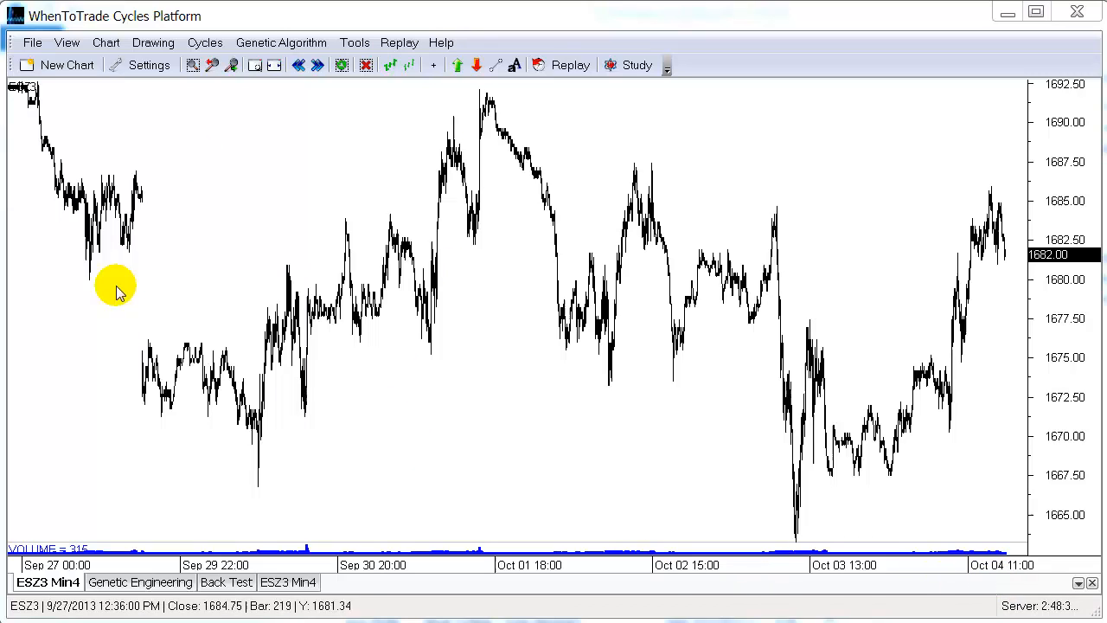
Step: Add the cycle-composite statement to Buy Chromosomes and show the SET C sell statement
{"action": "left_click", "coordinate": [30, 582]}
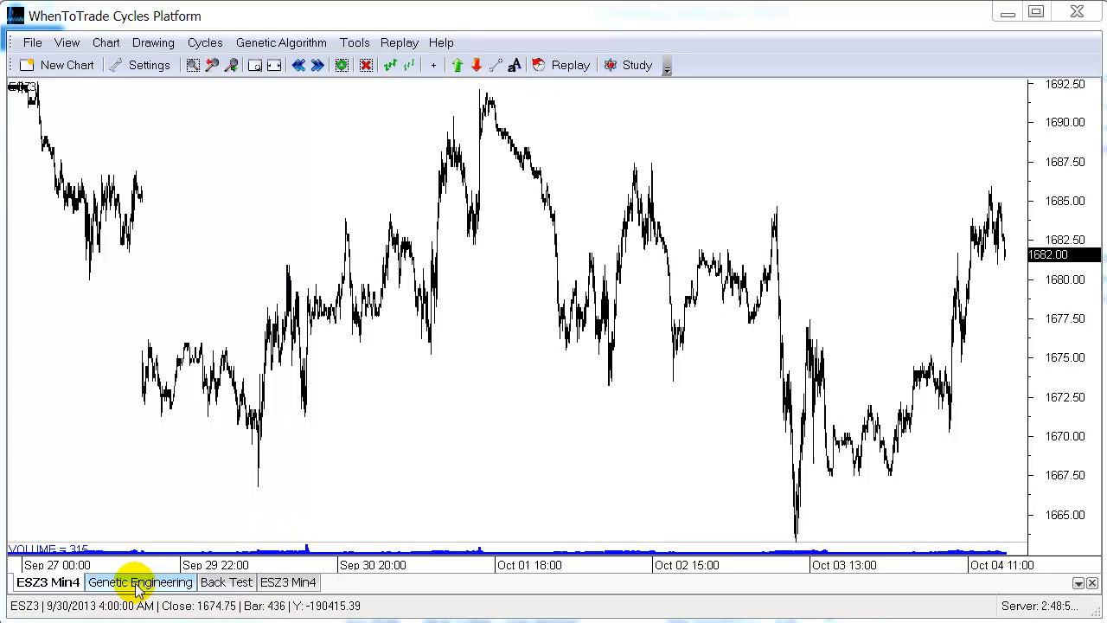
{"action": "left_click", "coordinate": [140, 582]}
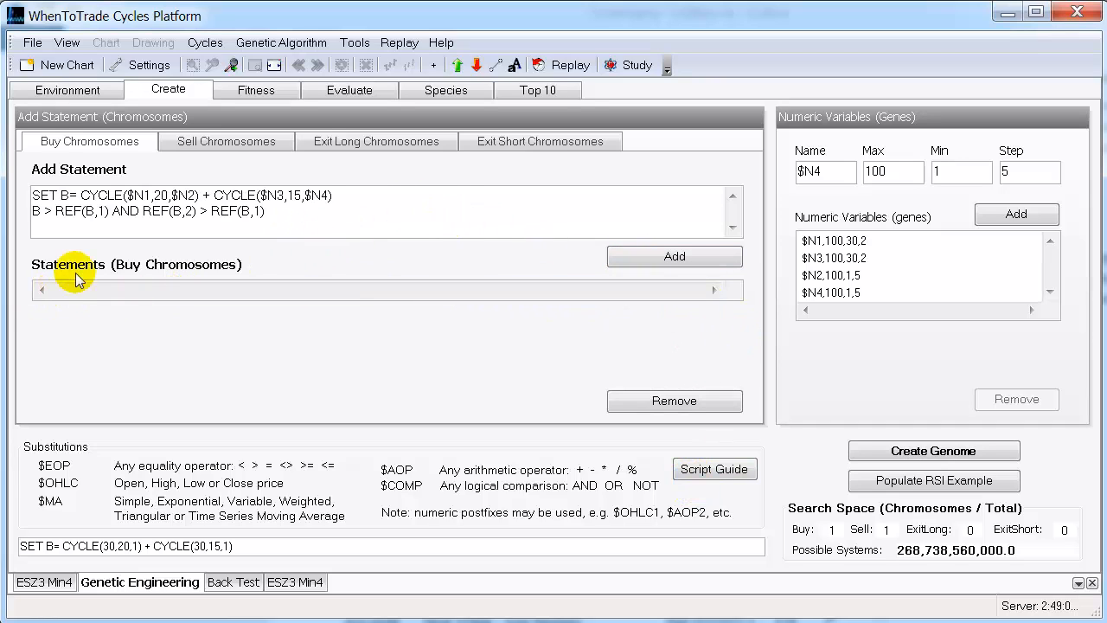
{"action": "mouse_move", "coordinate": [374, 216]}
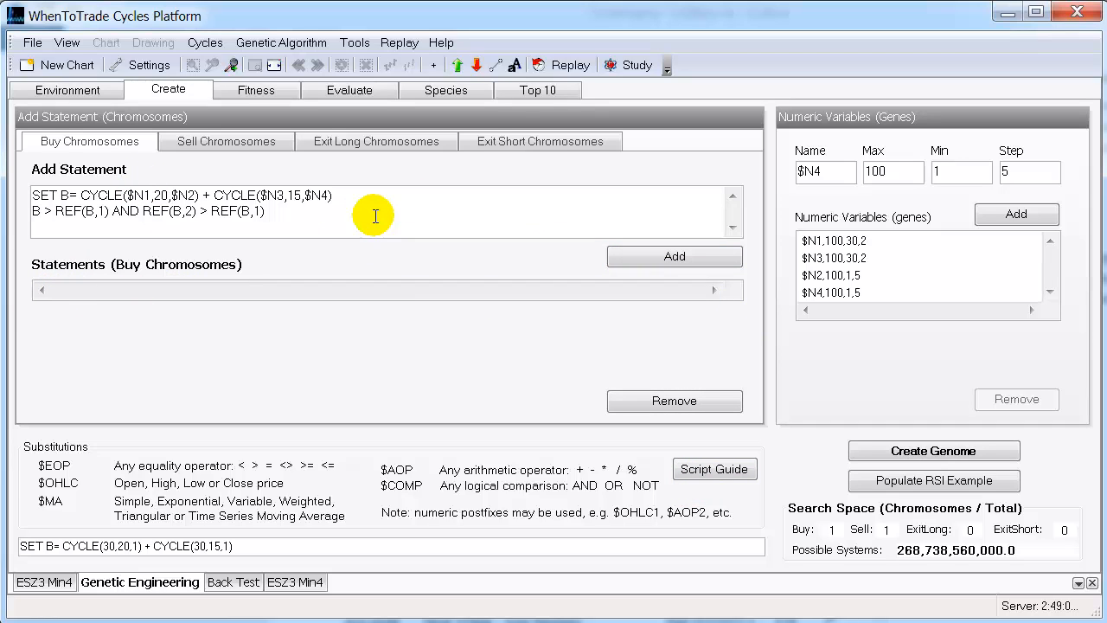
{"action": "left_click", "coordinate": [674, 256]}
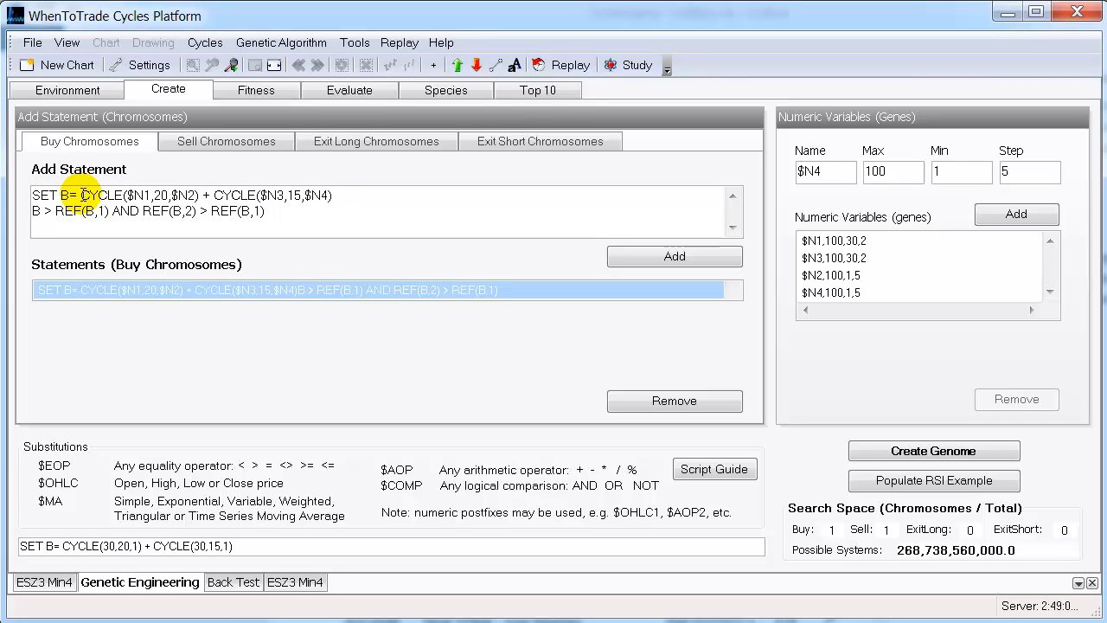
{"action": "left_click_drag", "start_coordinate": [79, 195], "coordinate": [333, 195]}
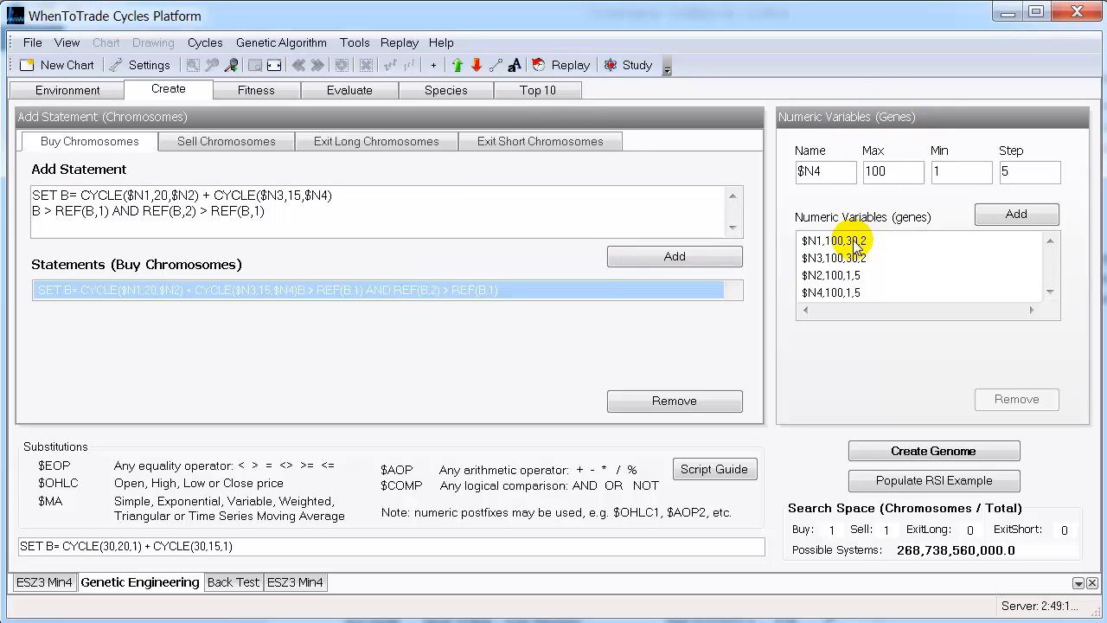
{"action": "mouse_move", "coordinate": [595, 214]}
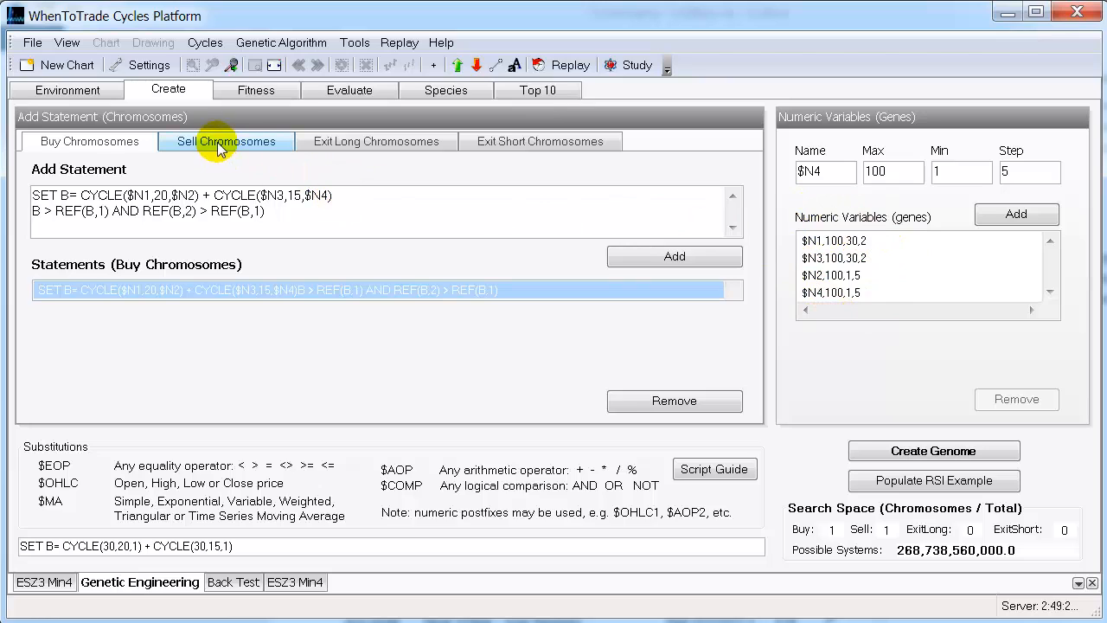
{"action": "left_click", "coordinate": [226, 141]}
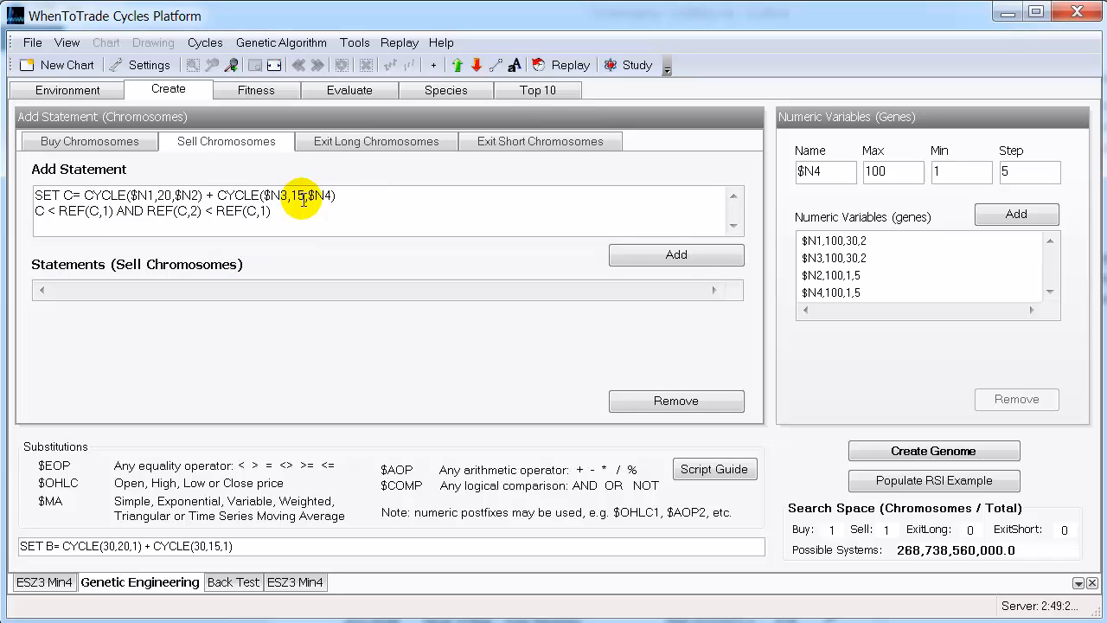
{"action": "left_click", "coordinate": [89, 141]}
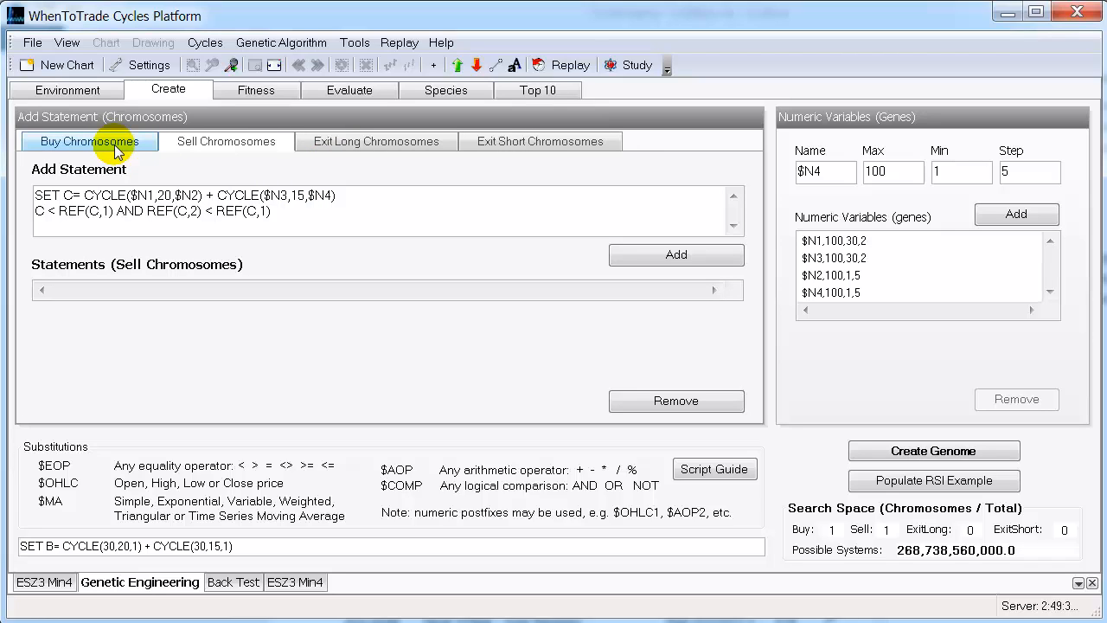
{"action": "mouse_move", "coordinate": [132, 145]}
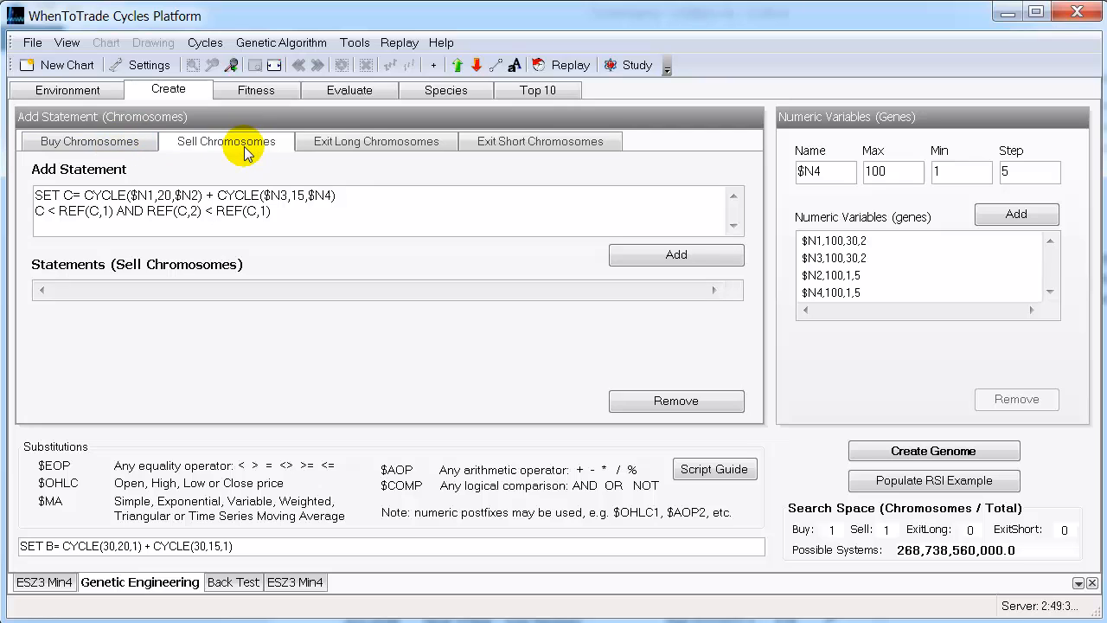
{"action": "mouse_move", "coordinate": [264, 109]}
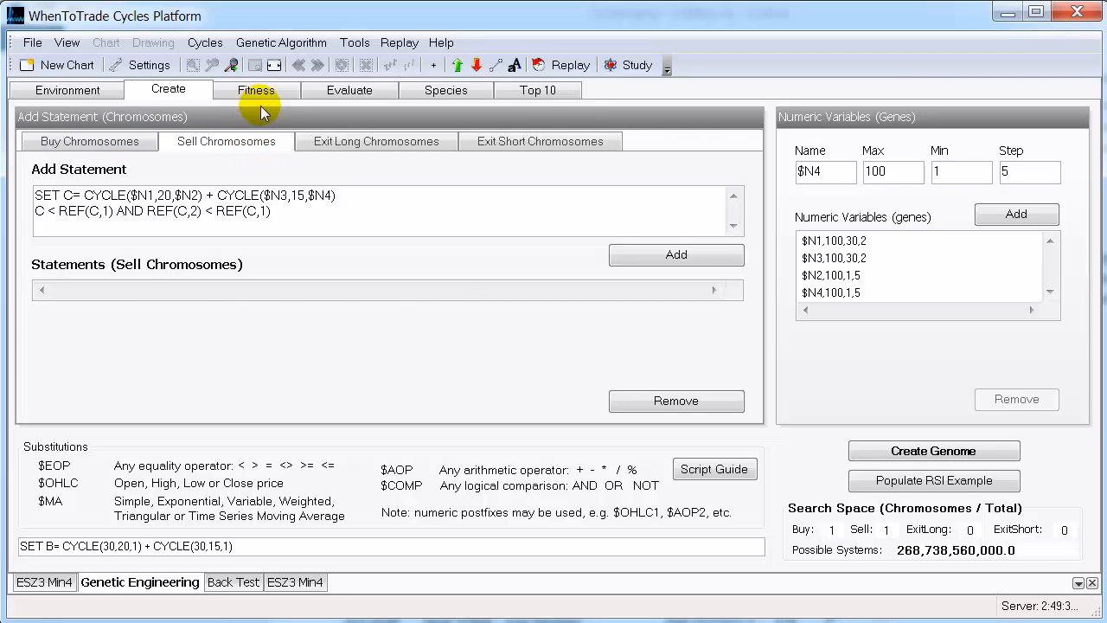
Step: Show the fitness function code, down to the avgtrade term normalised into n4
{"action": "left_click", "coordinate": [255, 90]}
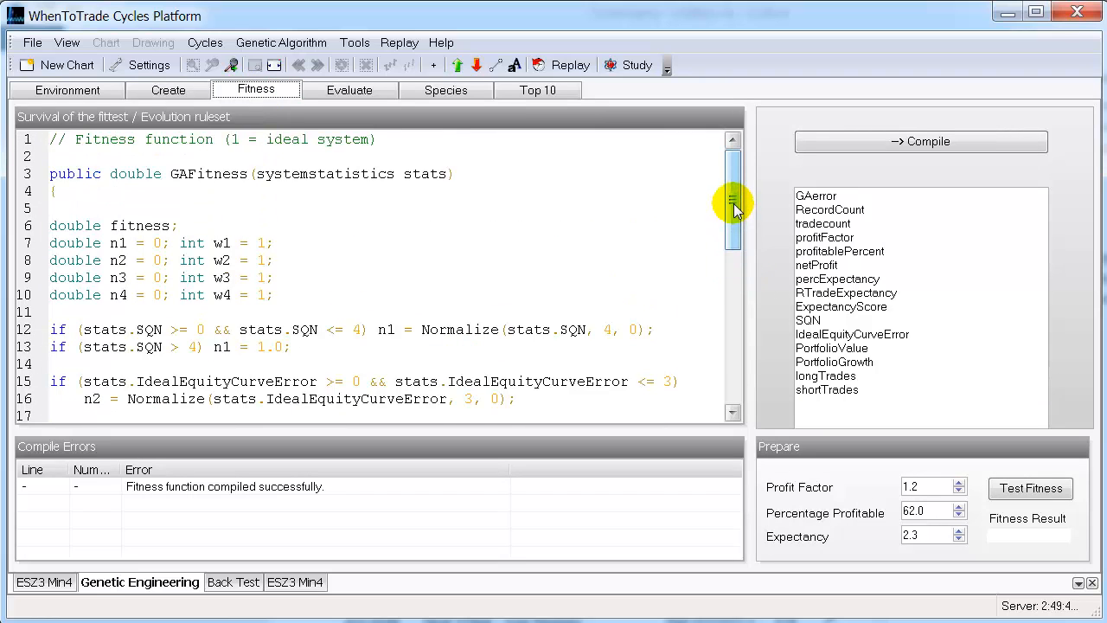
{"action": "scroll", "scroll_direction": "down", "scroll_amount": 3}
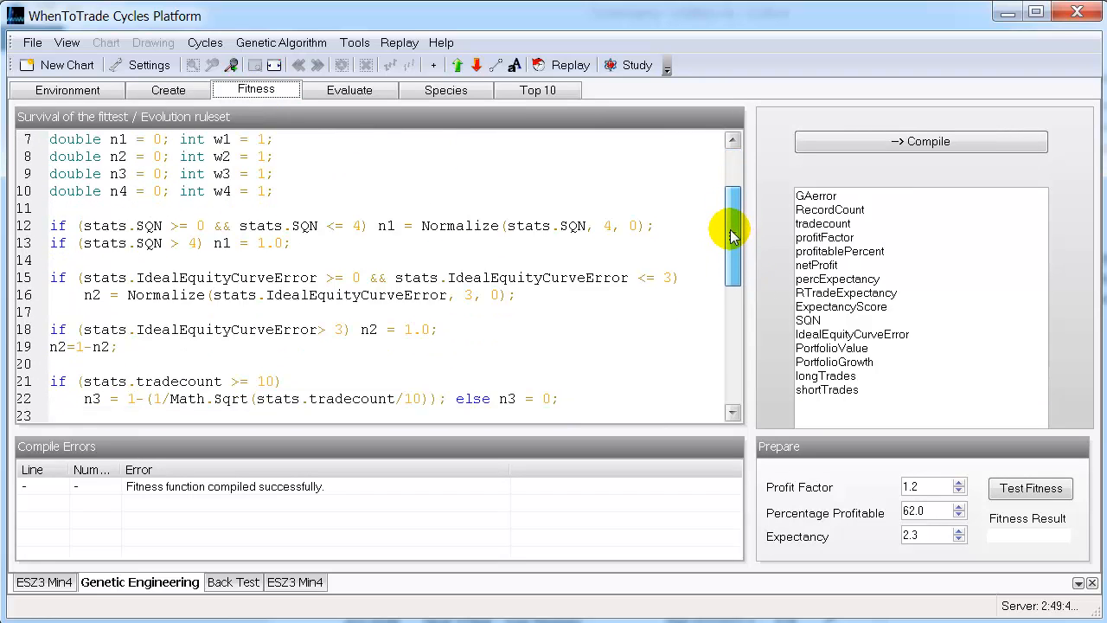
{"action": "scroll", "scroll_direction": "down", "scroll_amount": 3}
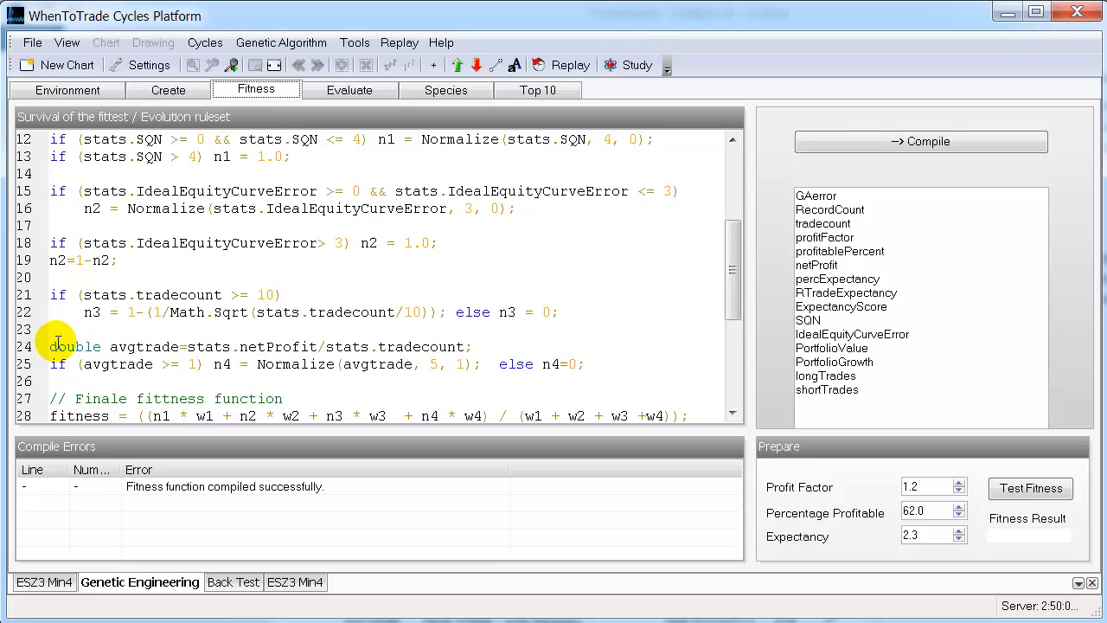
{"action": "mouse_move", "coordinate": [94, 346]}
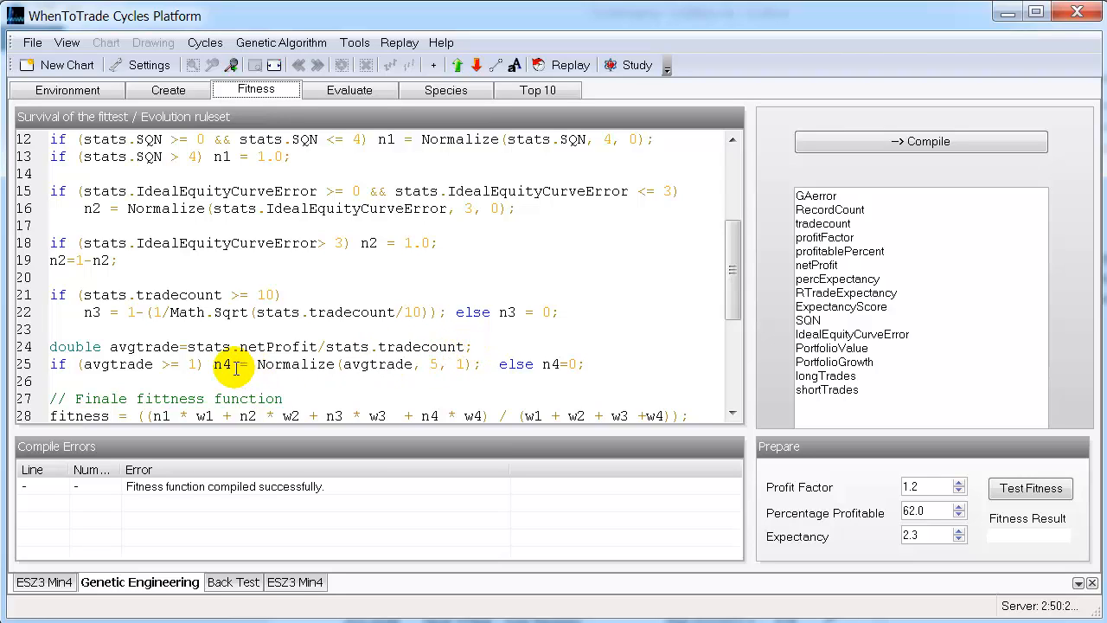
{"action": "double_click", "coordinate": [221, 364]}
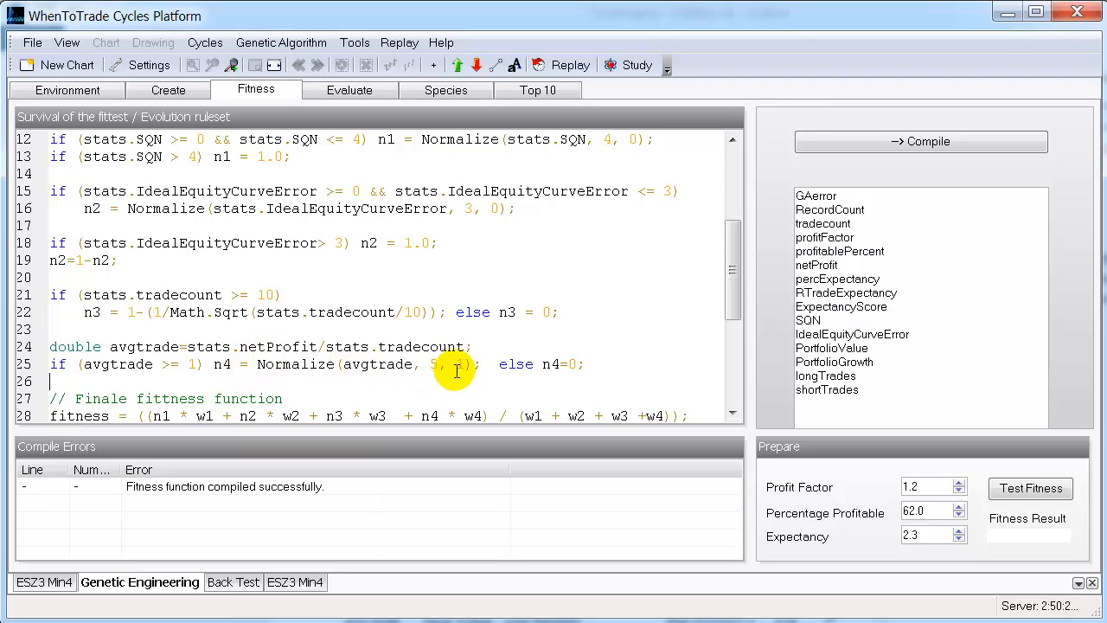
{"action": "double_click", "coordinate": [433, 364]}
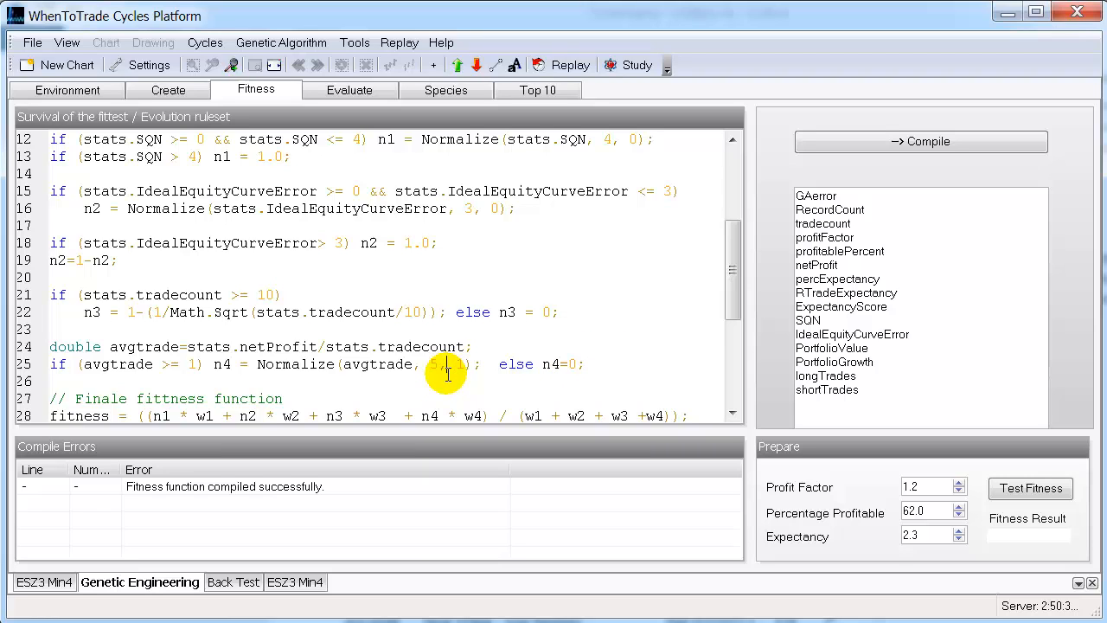
Step: Scroll to where the 'if (avgtrade<2) fitness*=0.5;' penalty goes before return
{"action": "scroll", "scroll_direction": "down", "scroll_amount": 3}
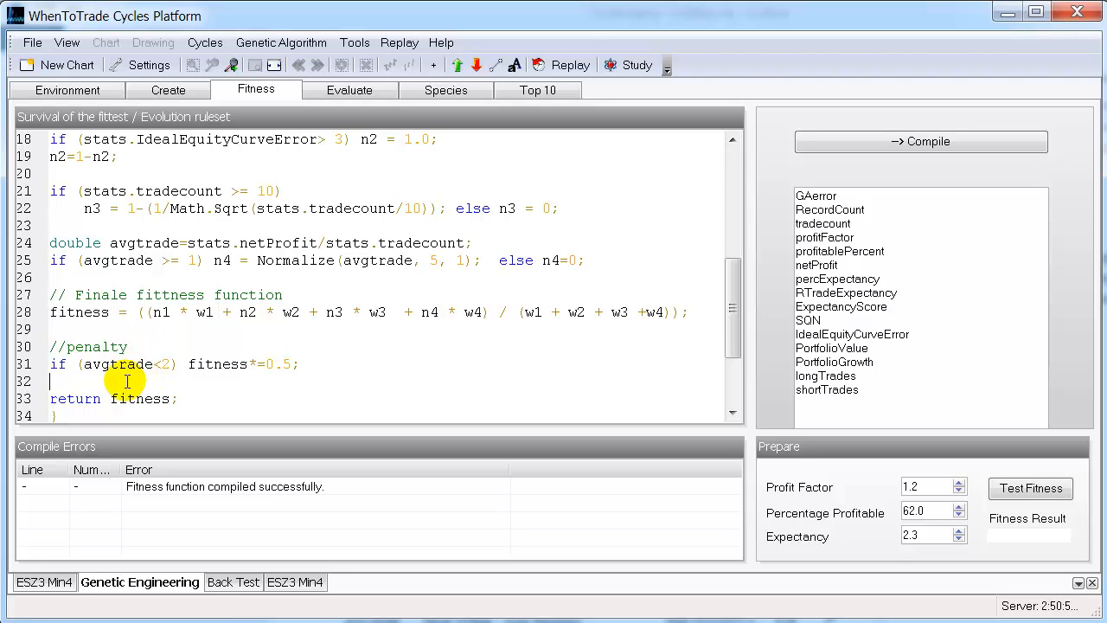
{"action": "mouse_move", "coordinate": [59, 371]}
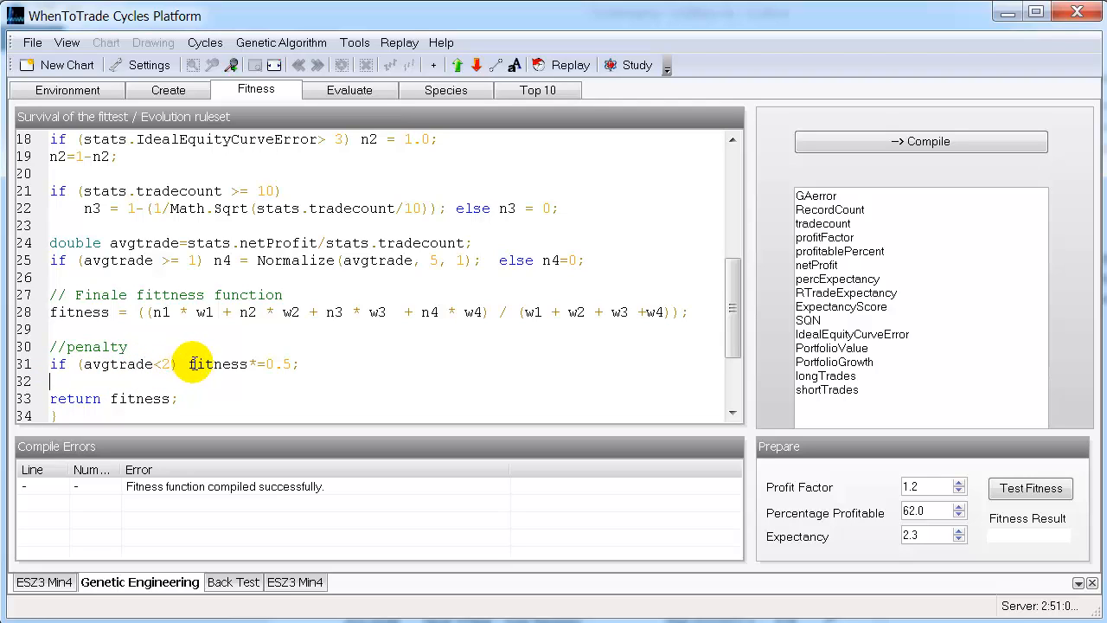
{"action": "mouse_move", "coordinate": [302, 360]}
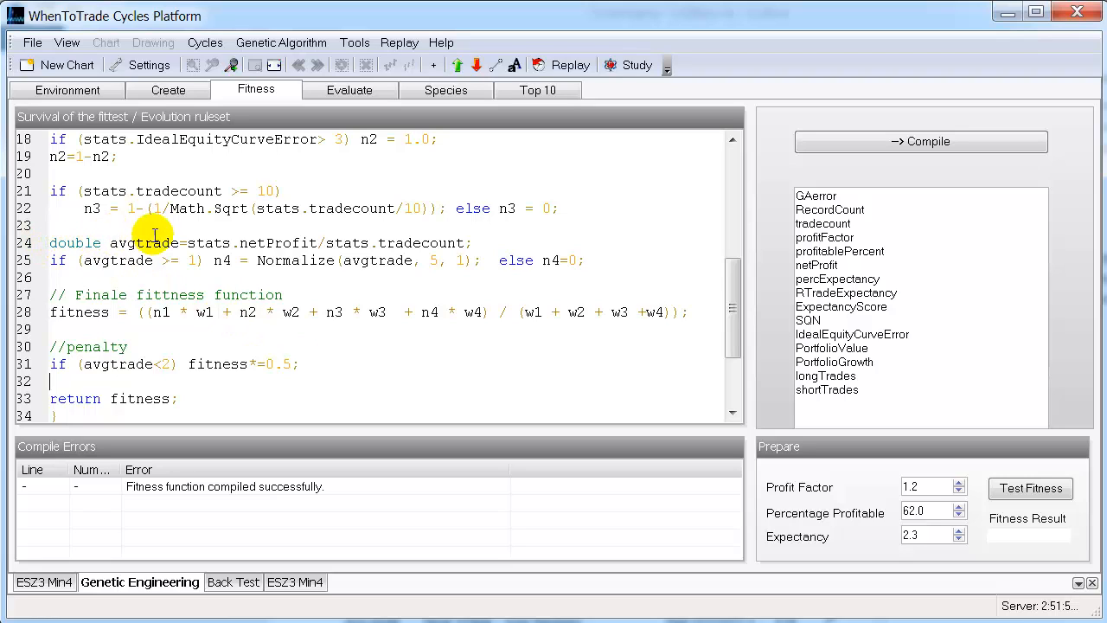
{"action": "mouse_move", "coordinate": [229, 255]}
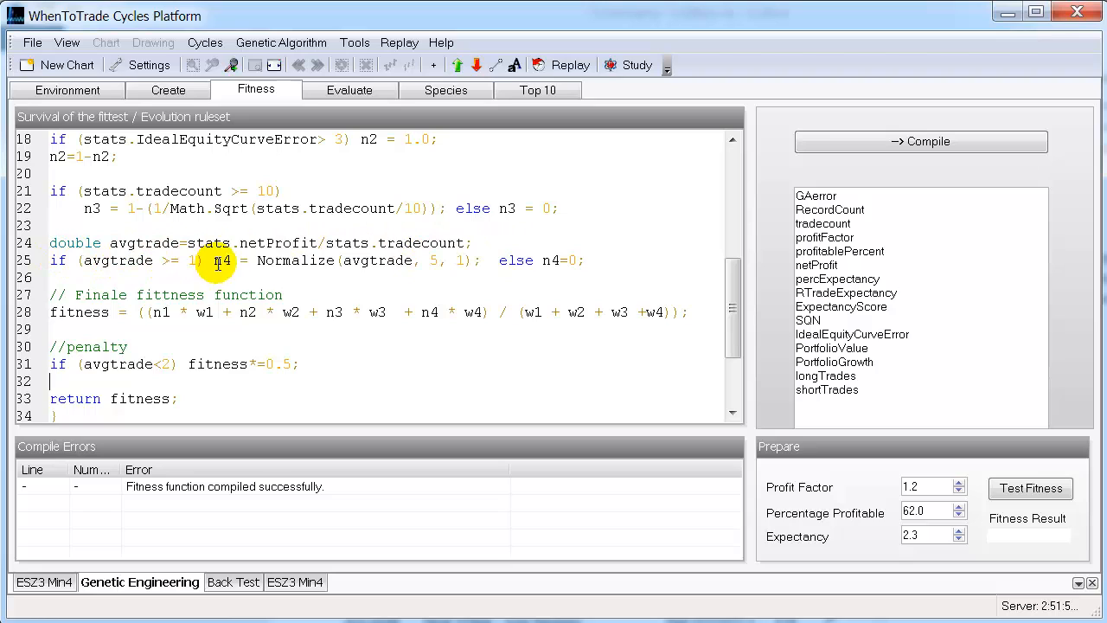
{"action": "mouse_move", "coordinate": [593, 255]}
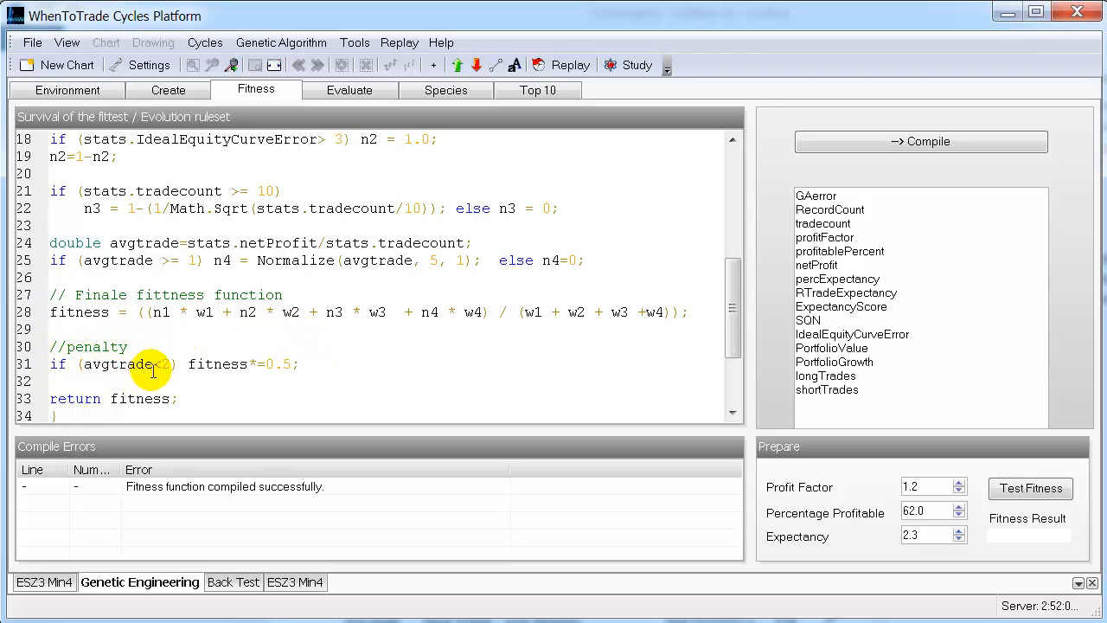
{"action": "left_click", "coordinate": [302, 364]}
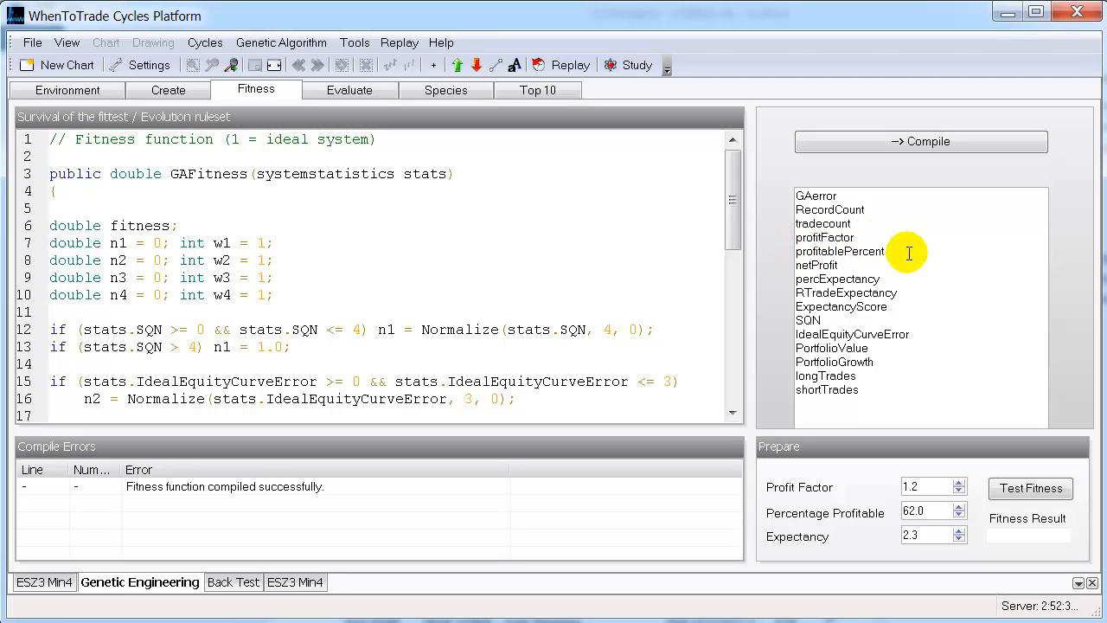
{"action": "mouse_move", "coordinate": [889, 249]}
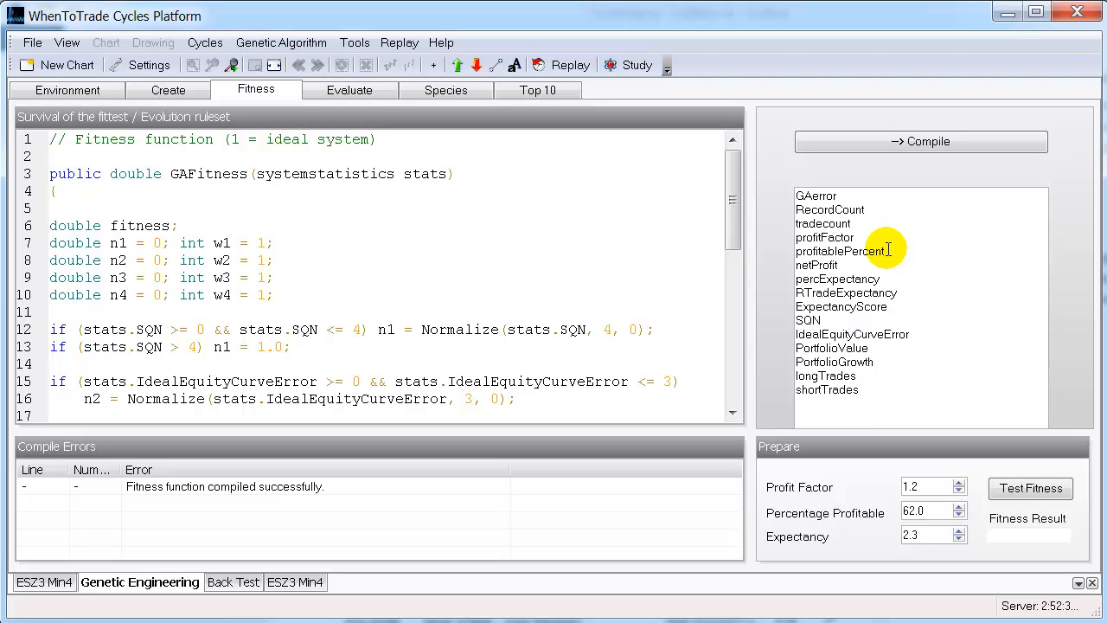
{"action": "mouse_move", "coordinate": [82, 198]}
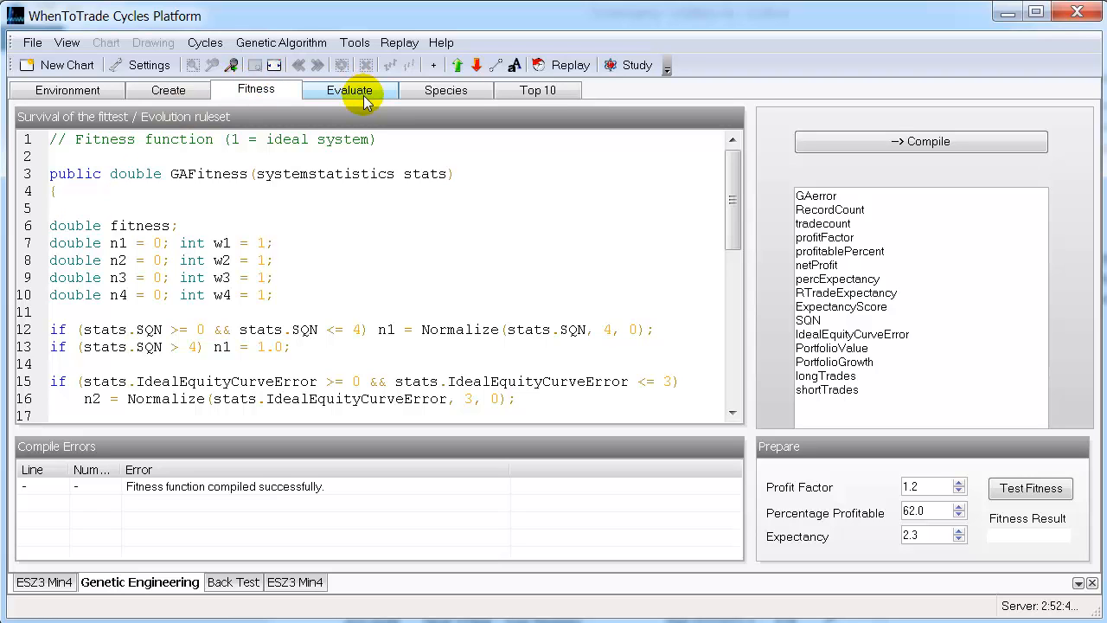
Step: Review the best genome's equity curve (about 120 over 43 trades), then show the ESZ3 Min4 chart
{"action": "left_click", "coordinate": [543, 90]}
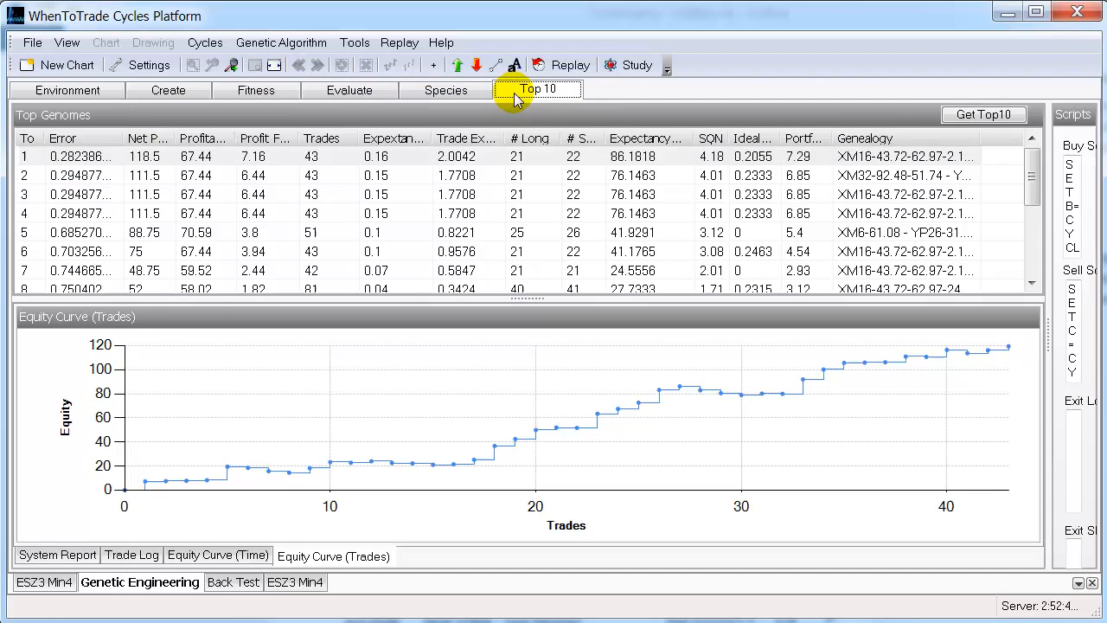
{"action": "mouse_move", "coordinate": [389, 139]}
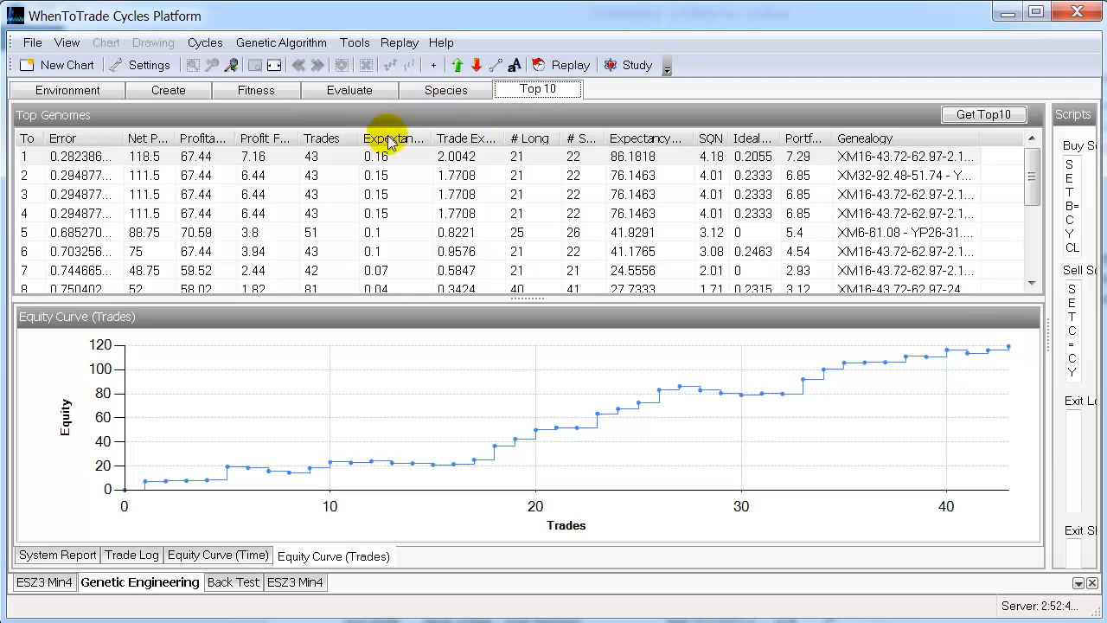
{"action": "left_click", "coordinate": [355, 157]}
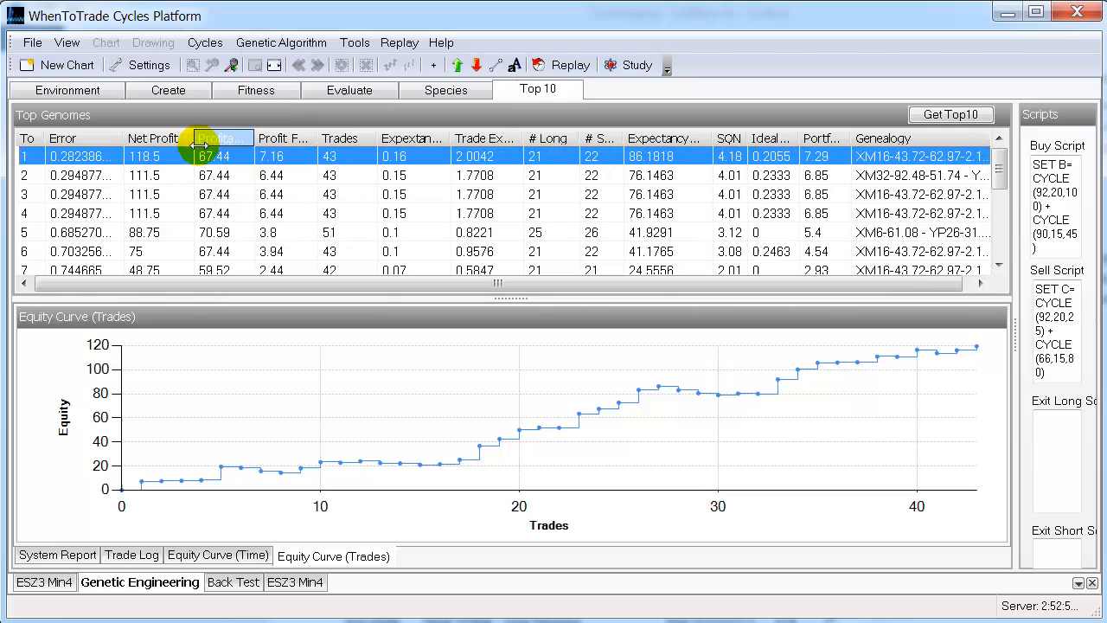
{"action": "mouse_move", "coordinate": [143, 155]}
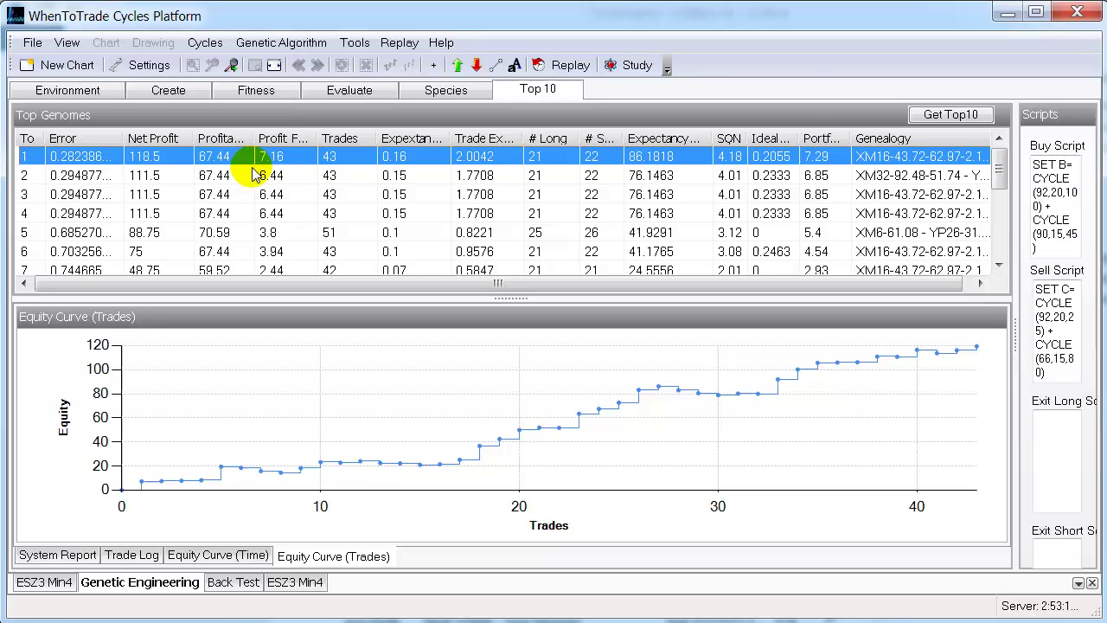
{"action": "mouse_move", "coordinate": [517, 309]}
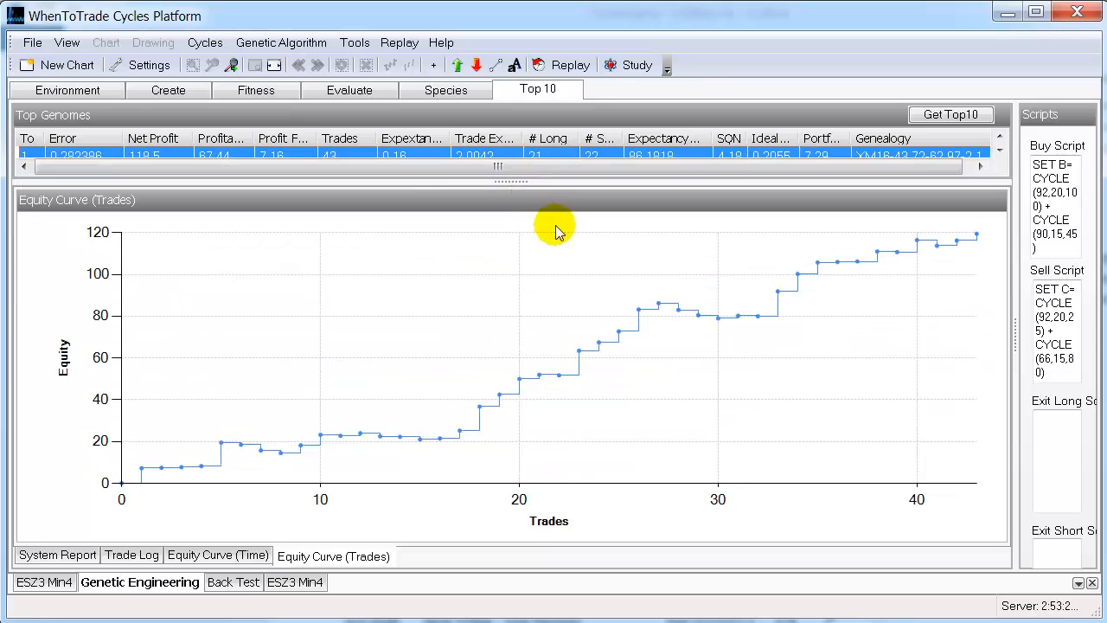
{"action": "mouse_move", "coordinate": [560, 257]}
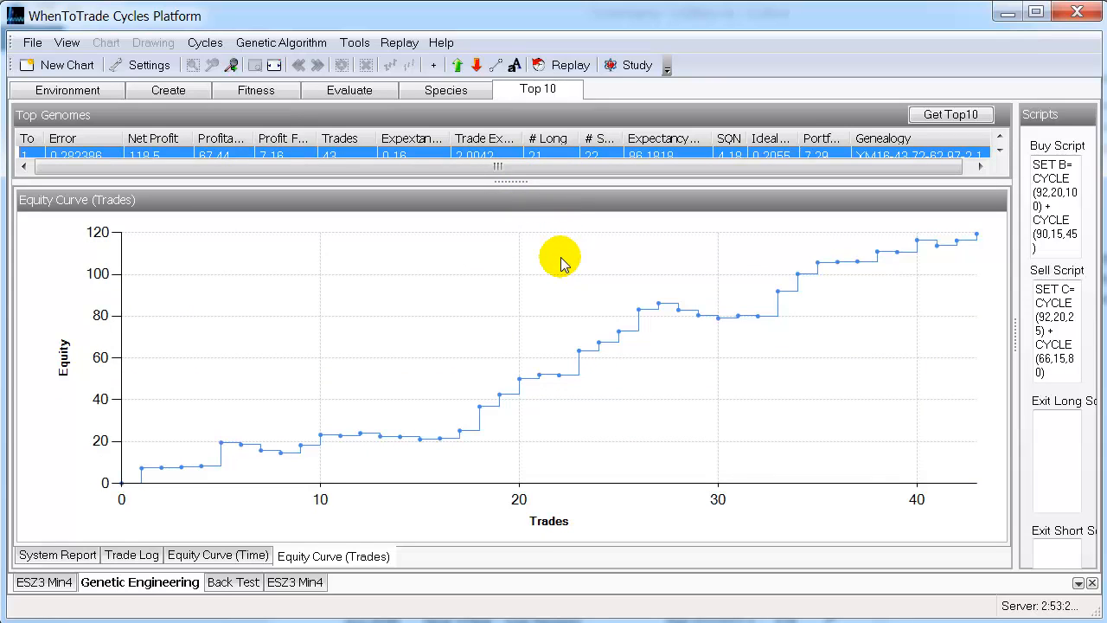
{"action": "mouse_move", "coordinate": [348, 433]}
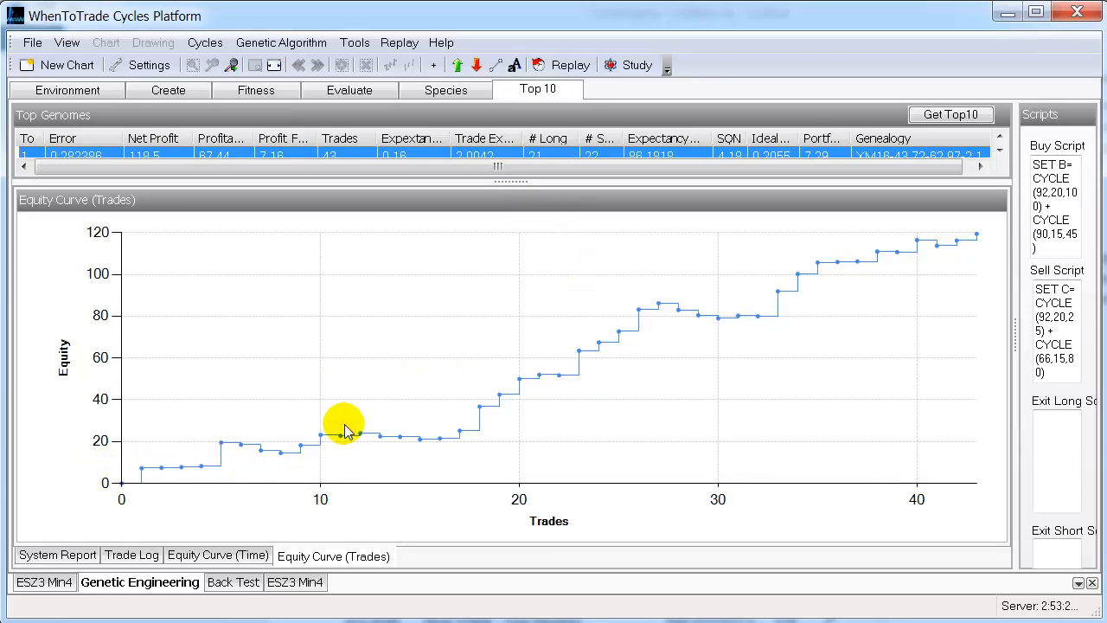
{"action": "mouse_move", "coordinate": [696, 313]}
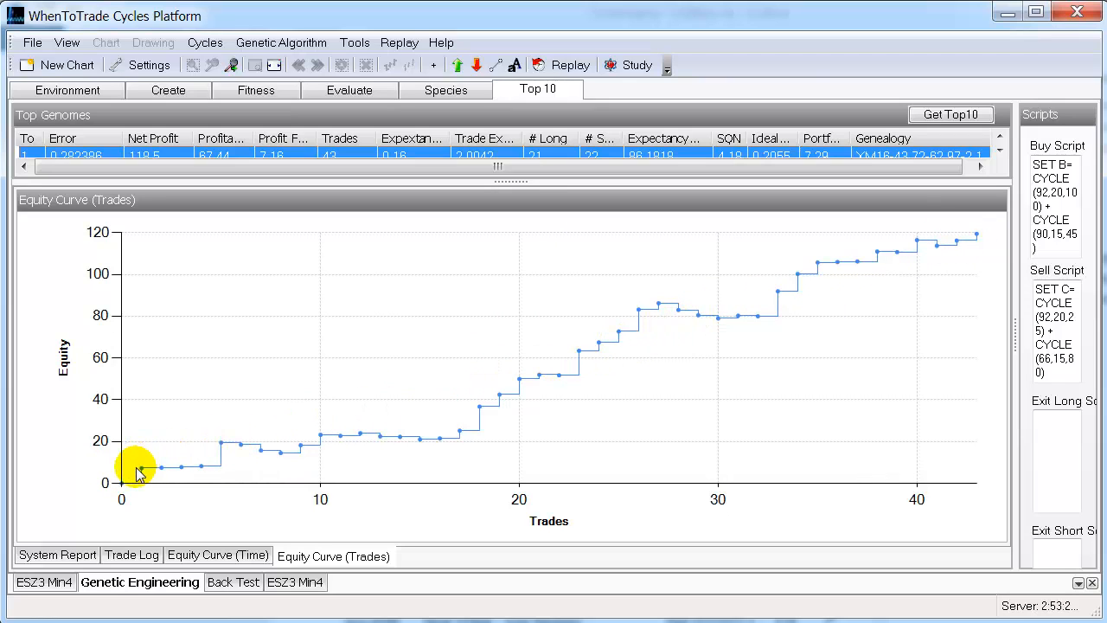
{"action": "mouse_move", "coordinate": [511, 201]}
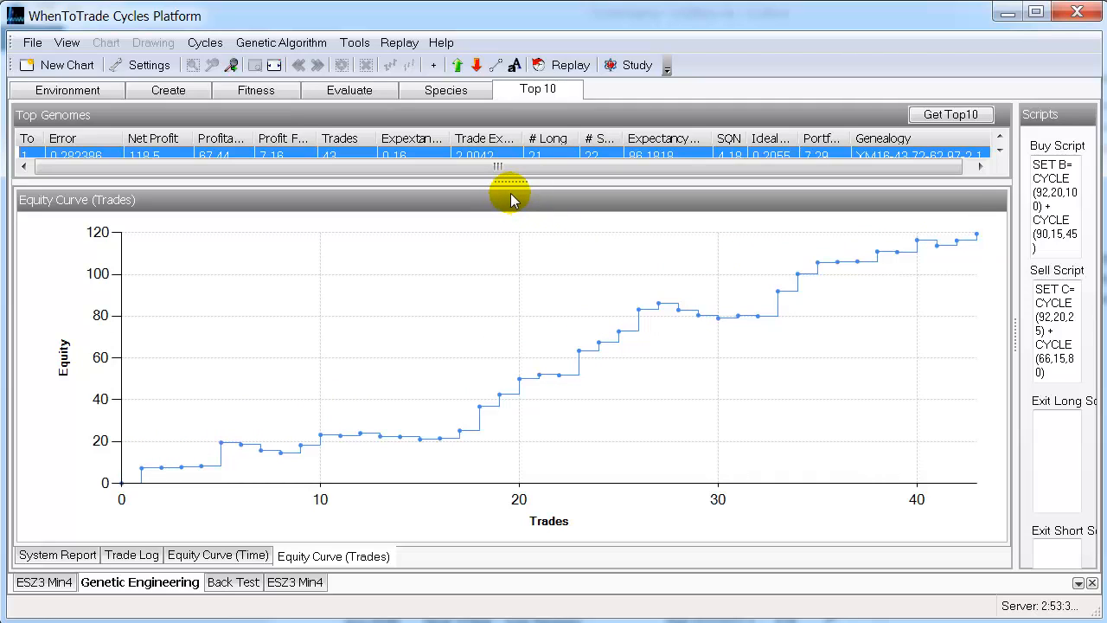
{"action": "mouse_move", "coordinate": [509, 181]}
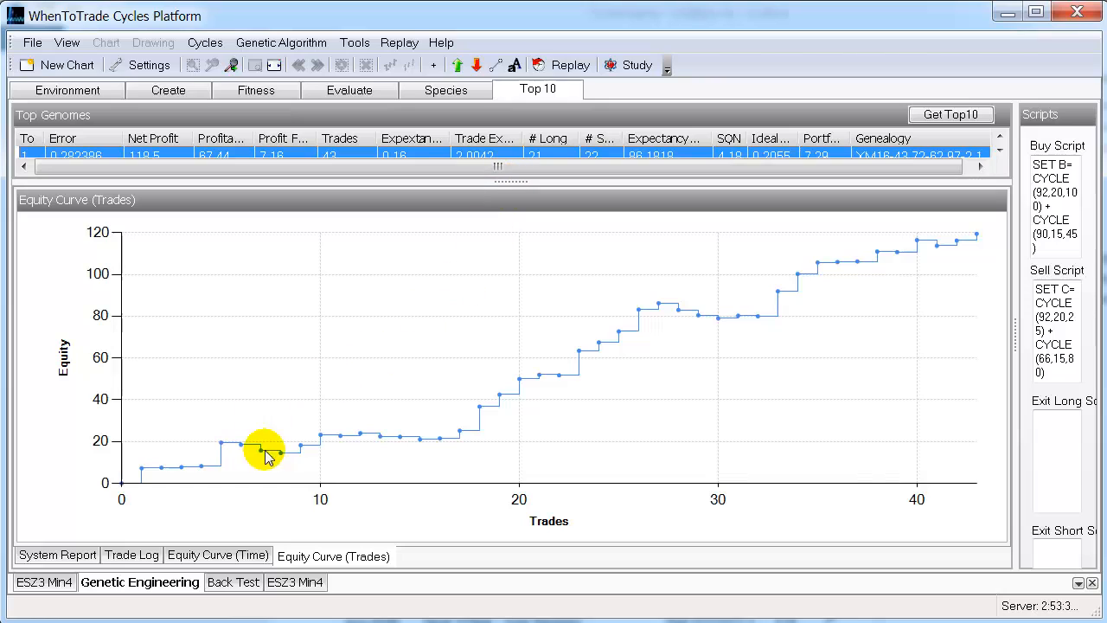
{"action": "mouse_move", "coordinate": [865, 246]}
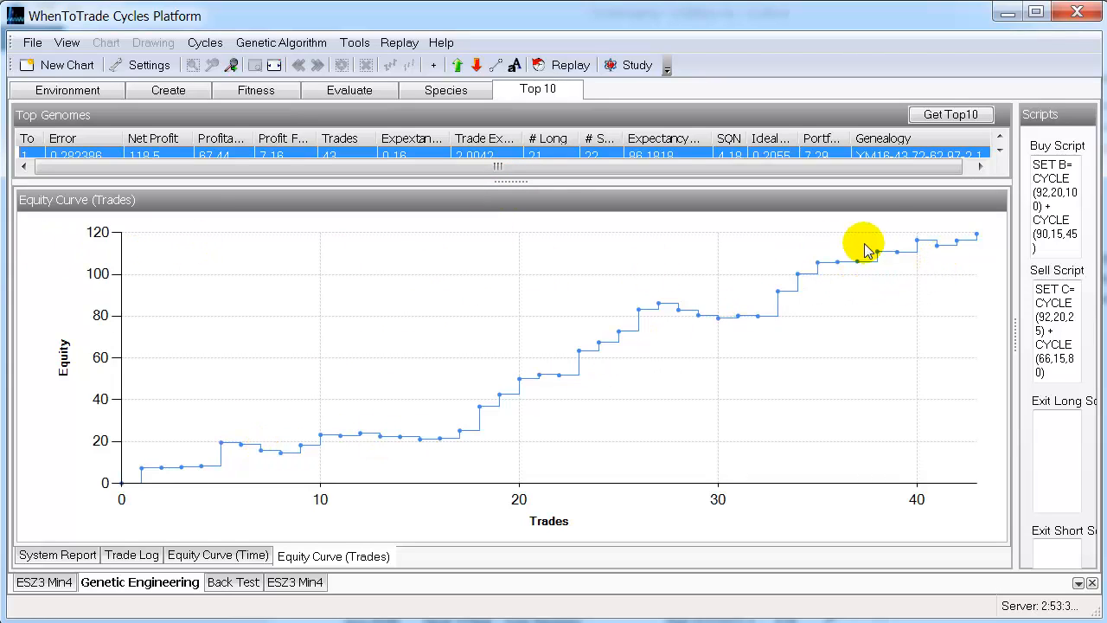
{"action": "mouse_move", "coordinate": [977, 238]}
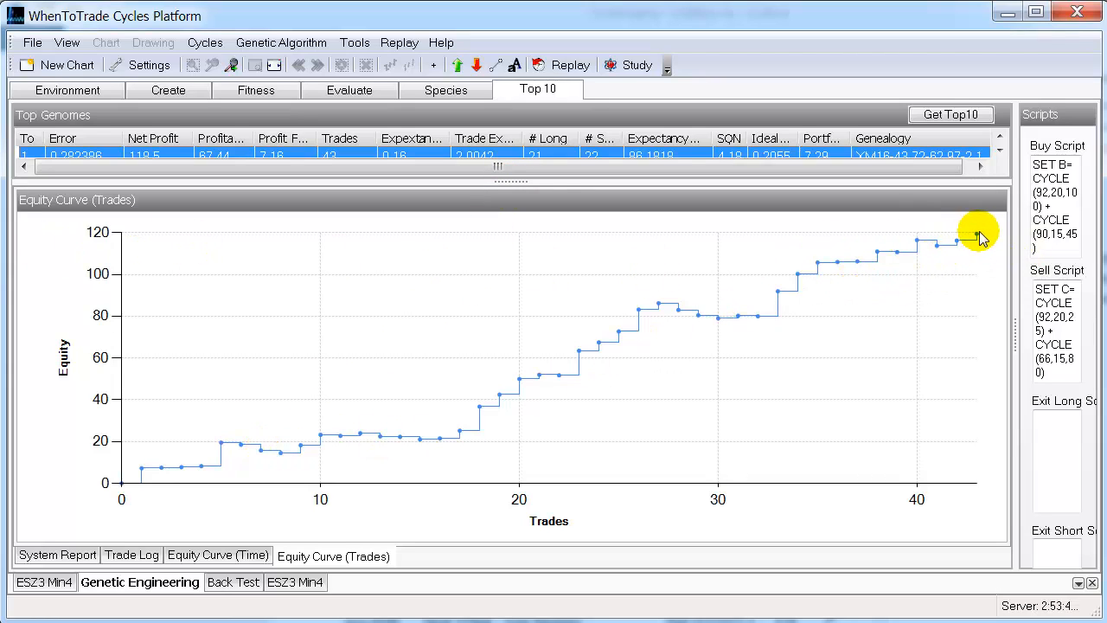
{"action": "mouse_move", "coordinate": [911, 500]}
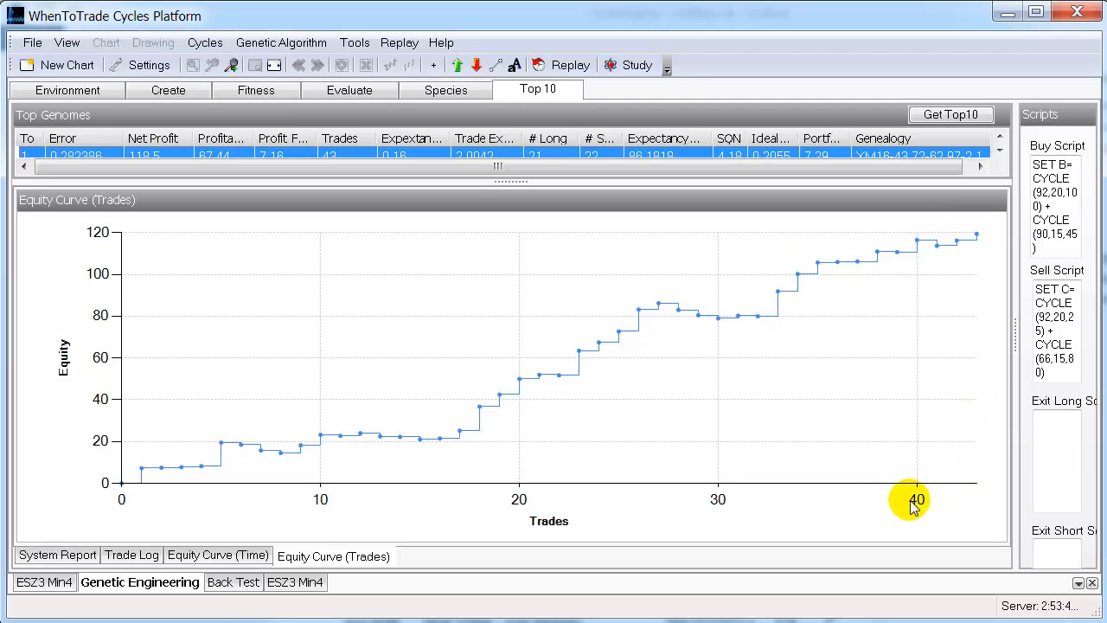
{"action": "mouse_move", "coordinate": [969, 275]}
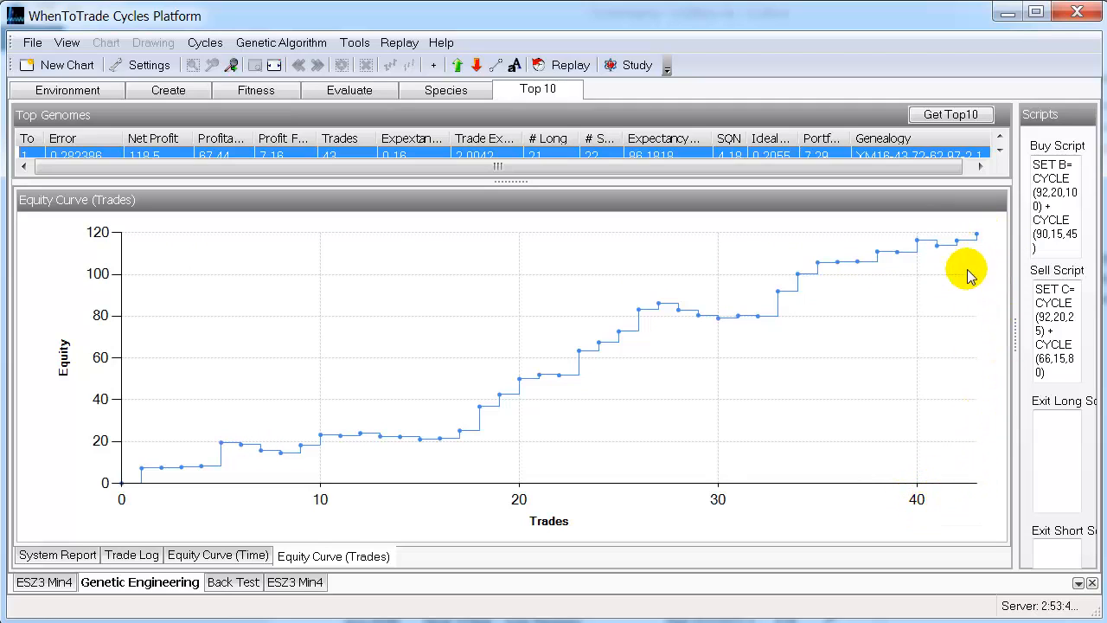
{"action": "mouse_move", "coordinate": [956, 306]}
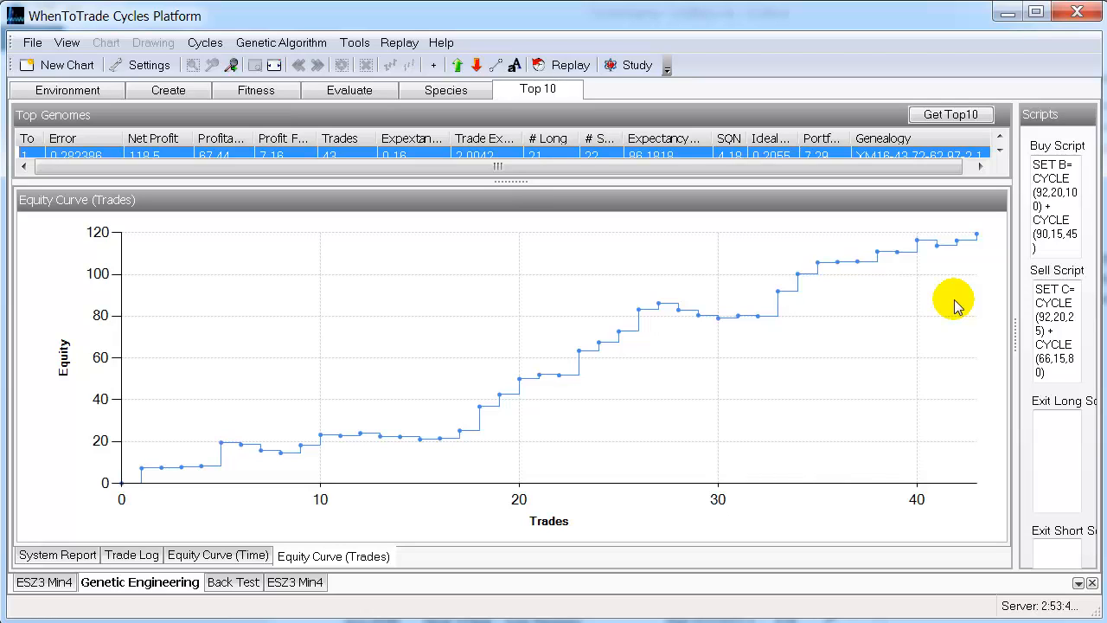
{"action": "mouse_move", "coordinate": [318, 398]}
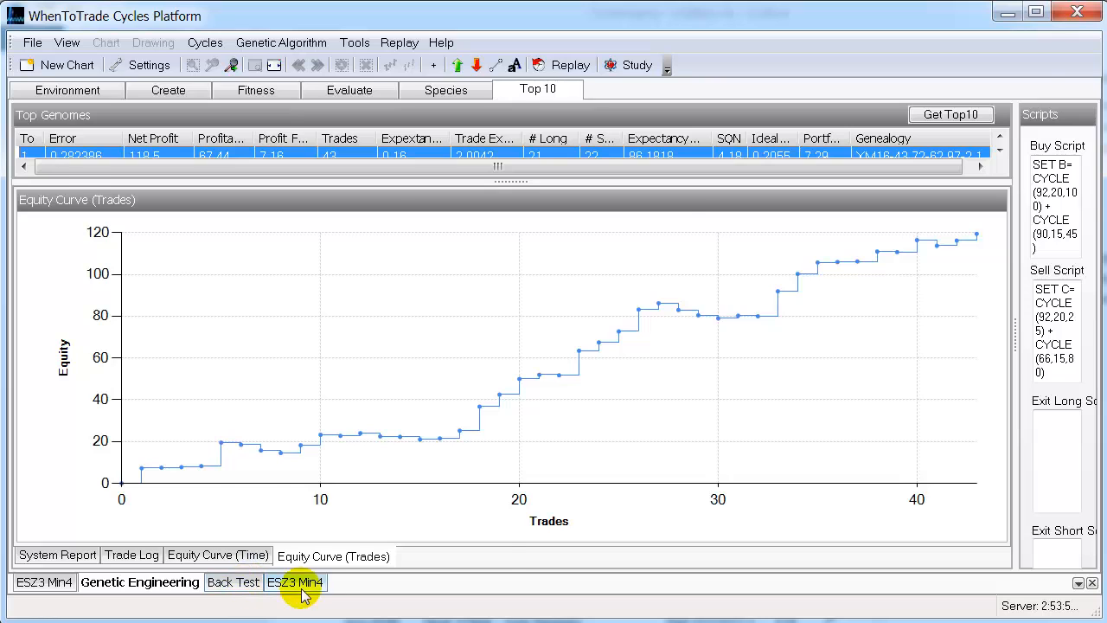
{"action": "left_click", "coordinate": [294, 582]}
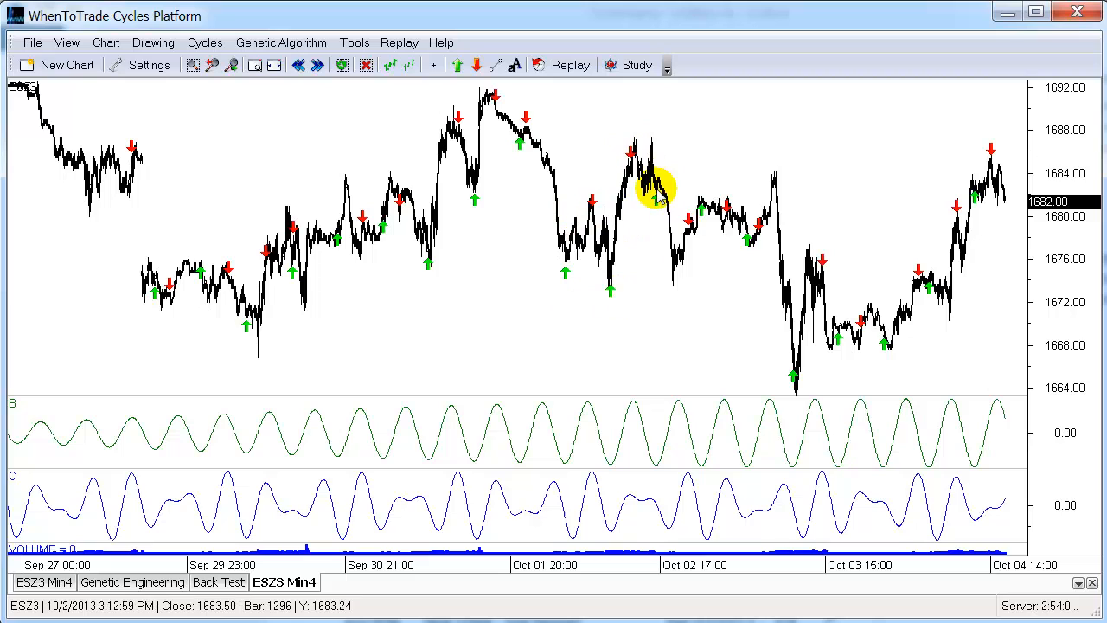
{"action": "mouse_move", "coordinate": [932, 248]}
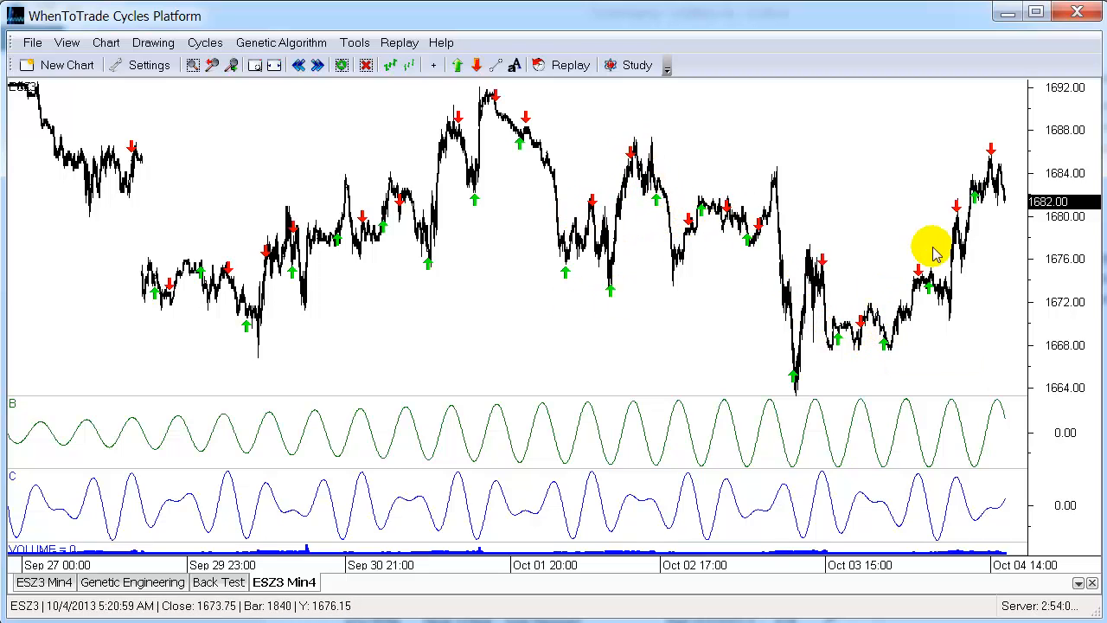
{"action": "mouse_move", "coordinate": [938, 307]}
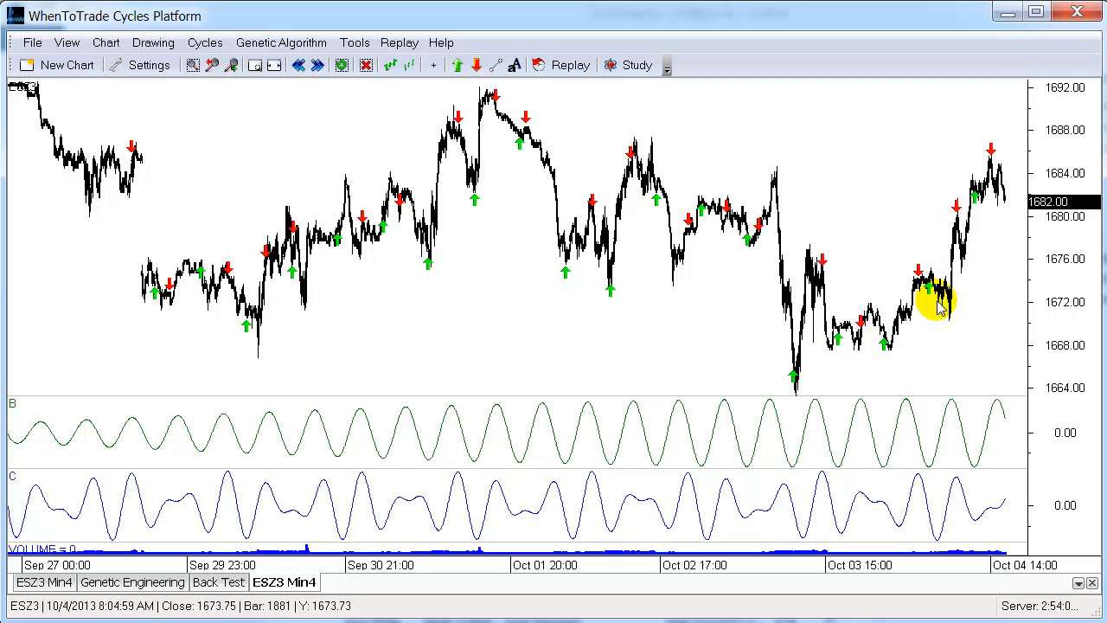
{"action": "mouse_move", "coordinate": [542, 521]}
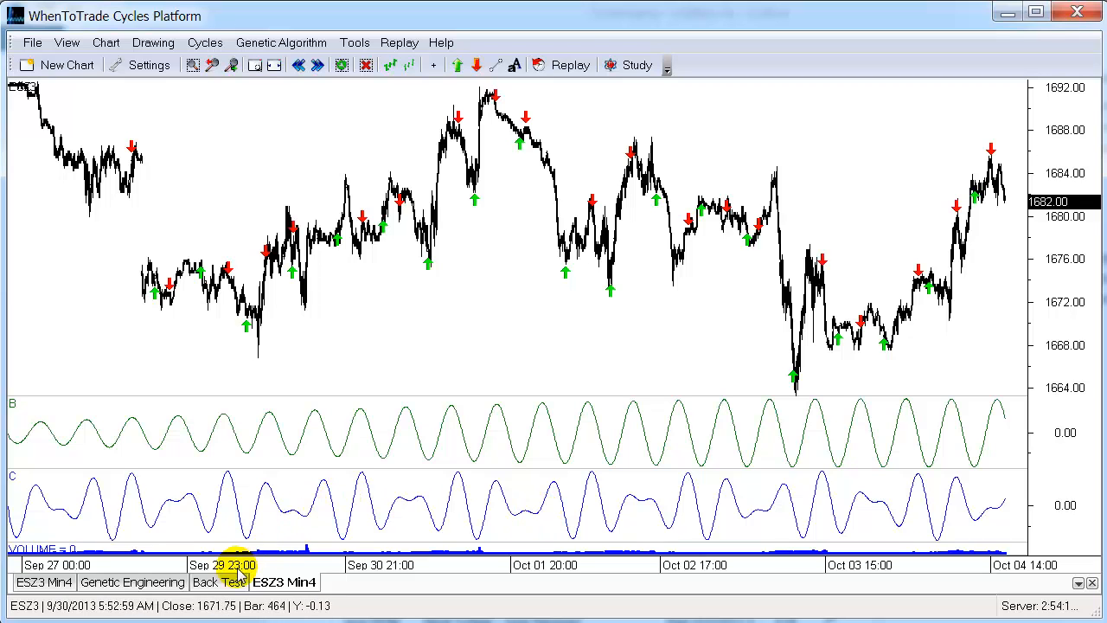
Step: Show the ESZ3 back-test results with the individual trade log
{"action": "left_click", "coordinate": [218, 581]}
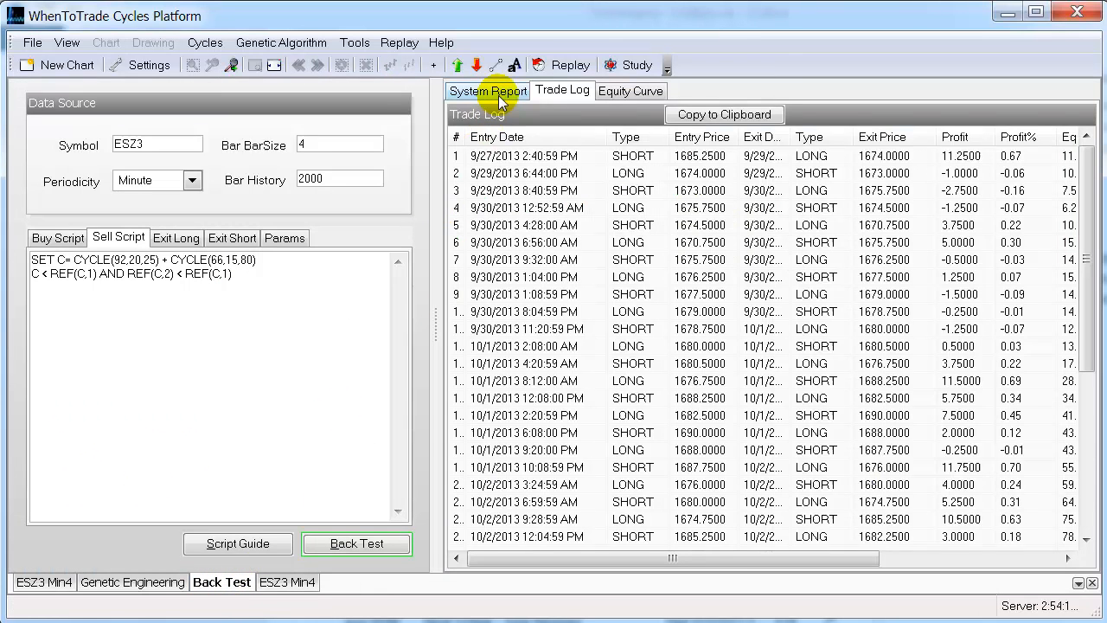
Step: Review the back test's System Report, then its equity curve rising to about 110
{"action": "left_click", "coordinate": [488, 90]}
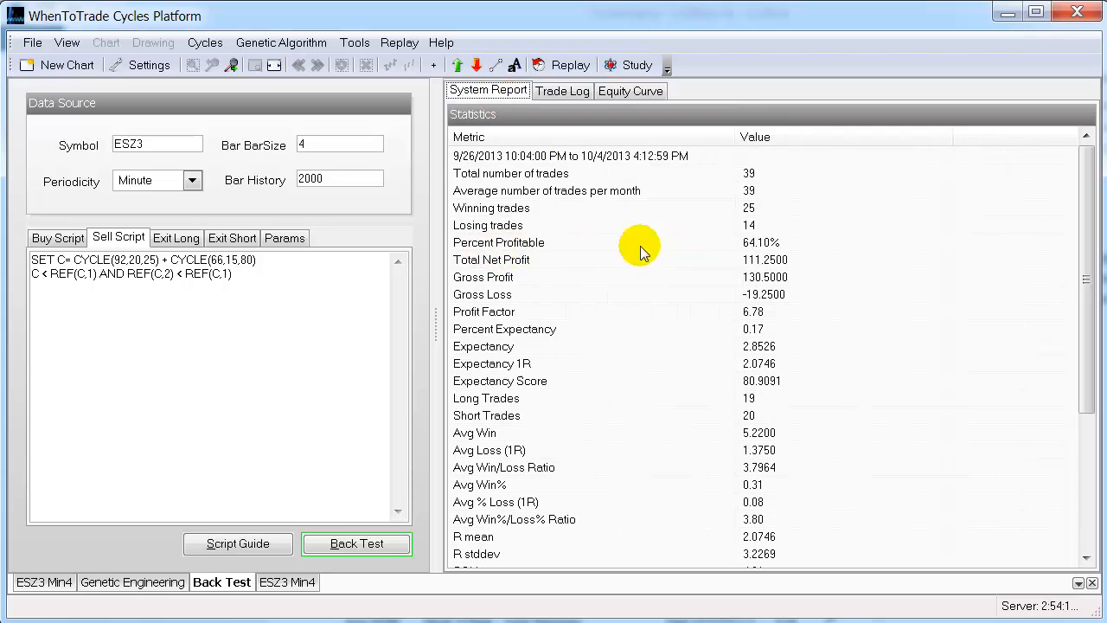
{"action": "mouse_move", "coordinate": [791, 255]}
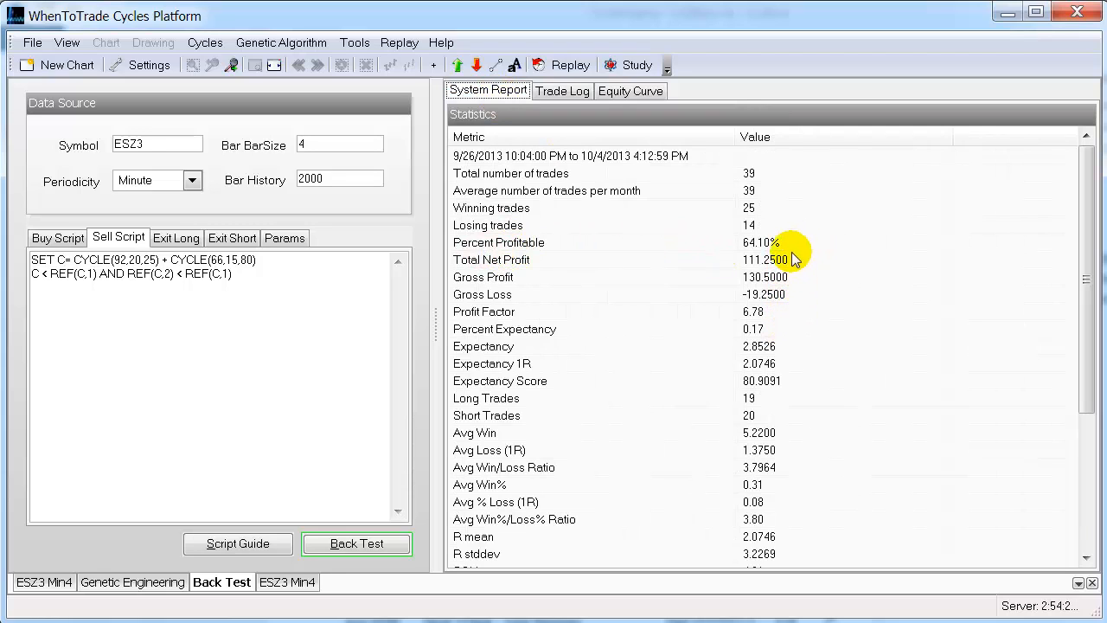
{"action": "mouse_move", "coordinate": [594, 261]}
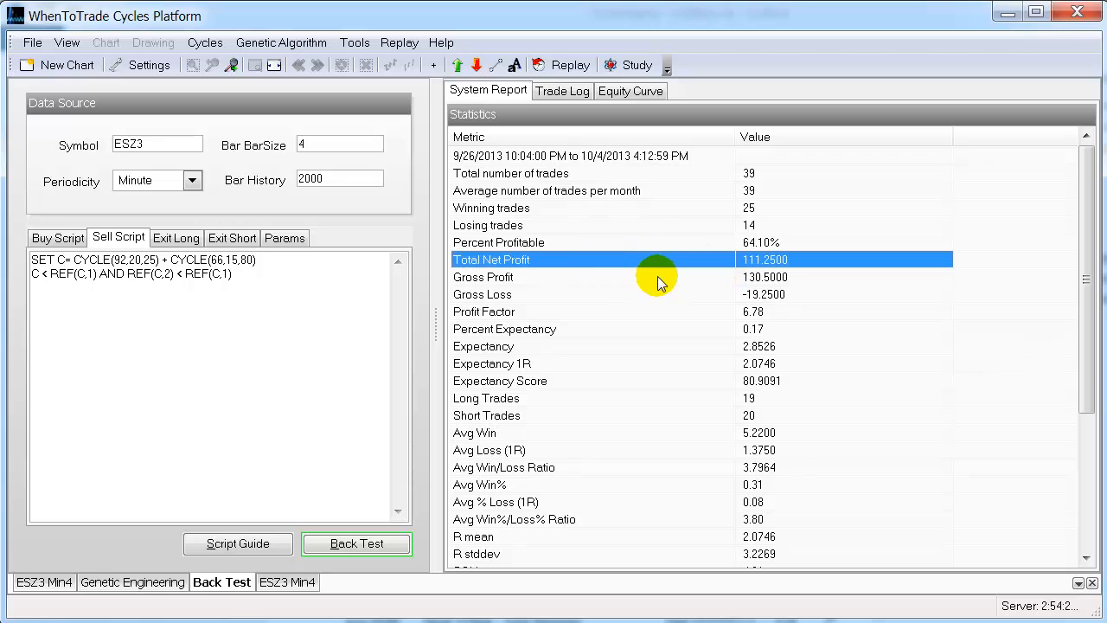
{"action": "mouse_move", "coordinate": [614, 363]}
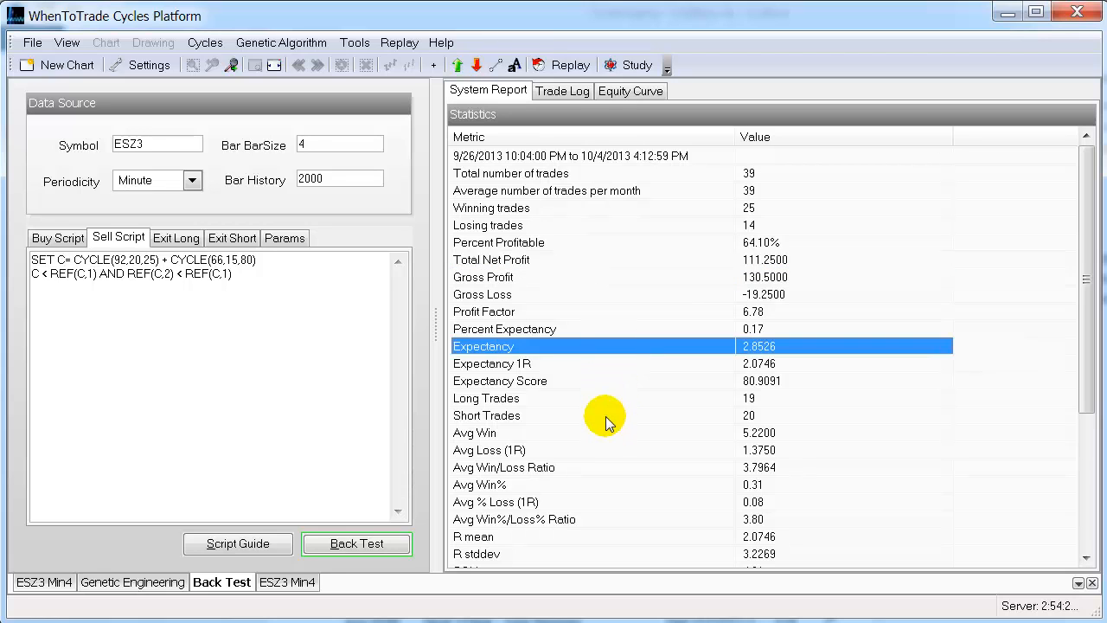
{"action": "mouse_move", "coordinate": [752, 363]}
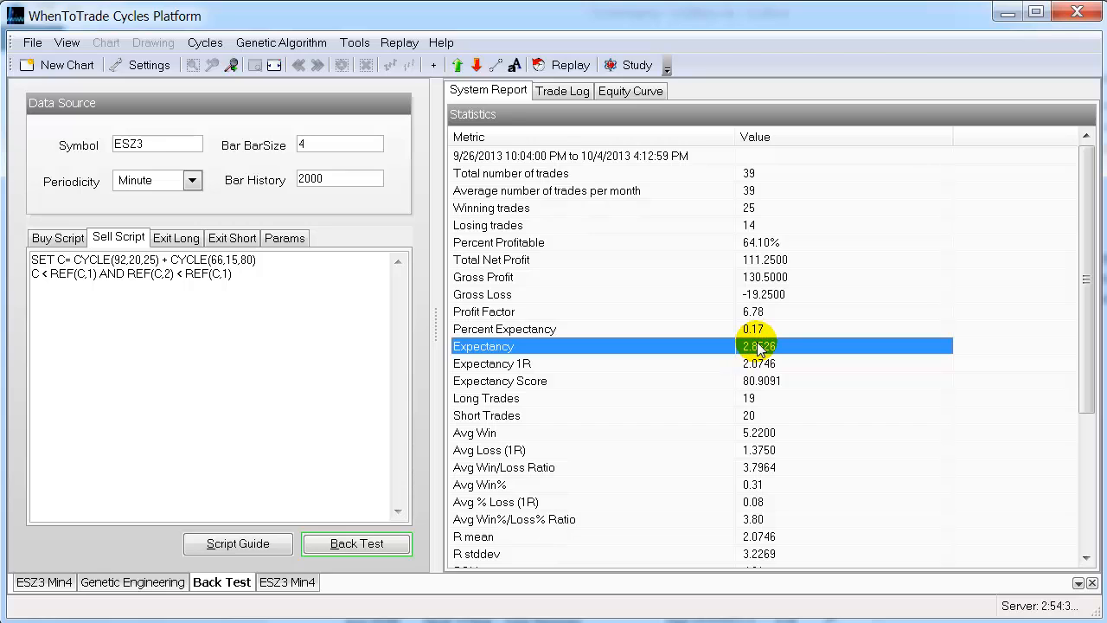
{"action": "mouse_move", "coordinate": [624, 372]}
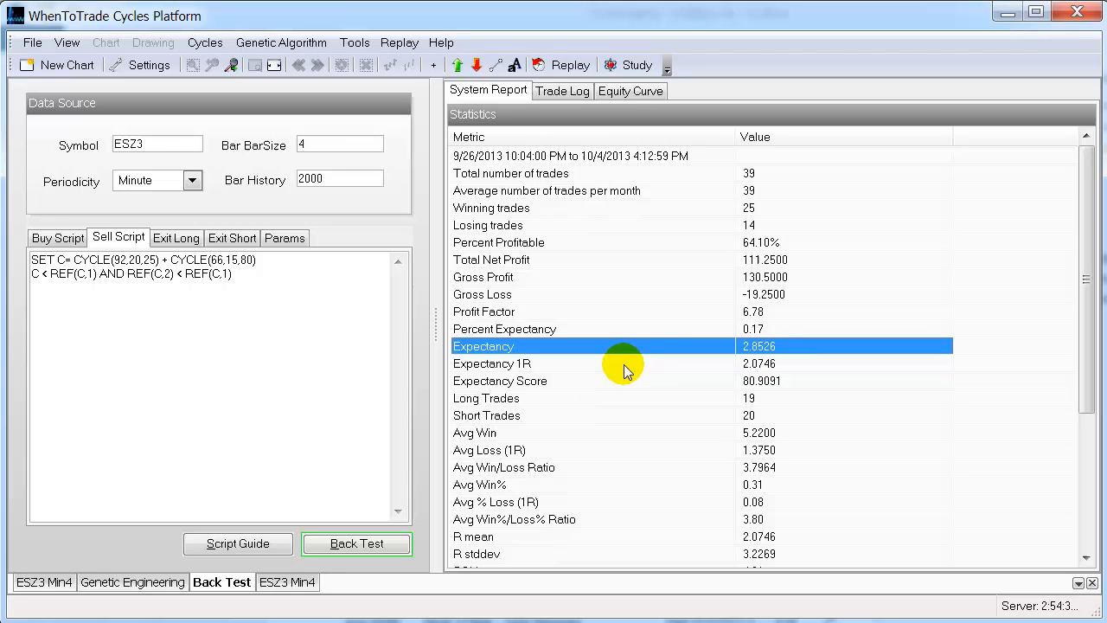
{"action": "mouse_move", "coordinate": [666, 351]}
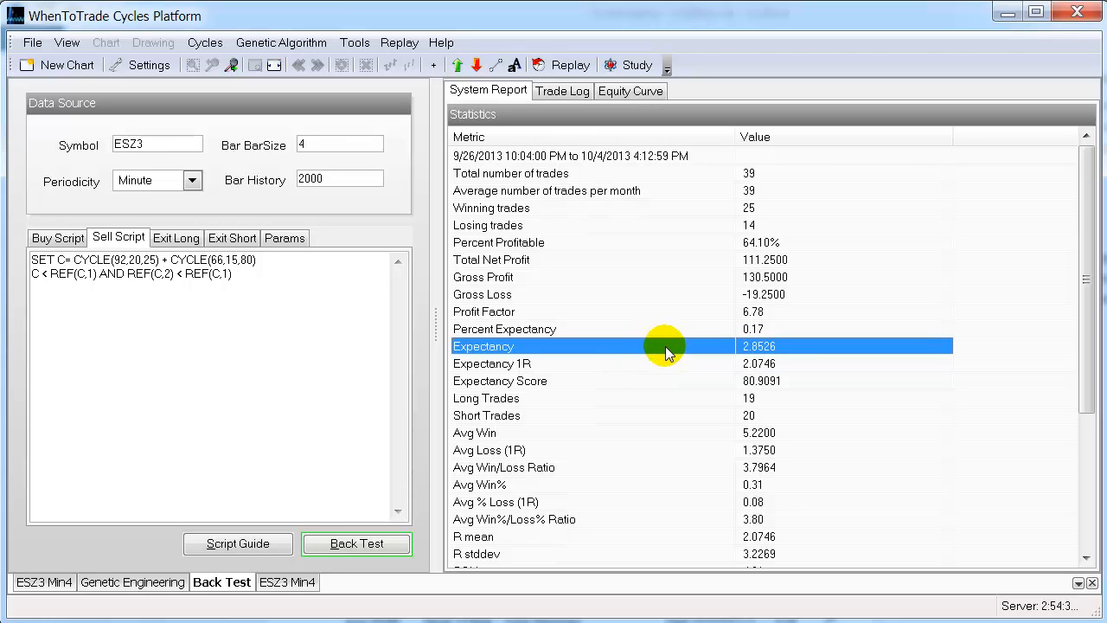
{"action": "left_click", "coordinate": [630, 90]}
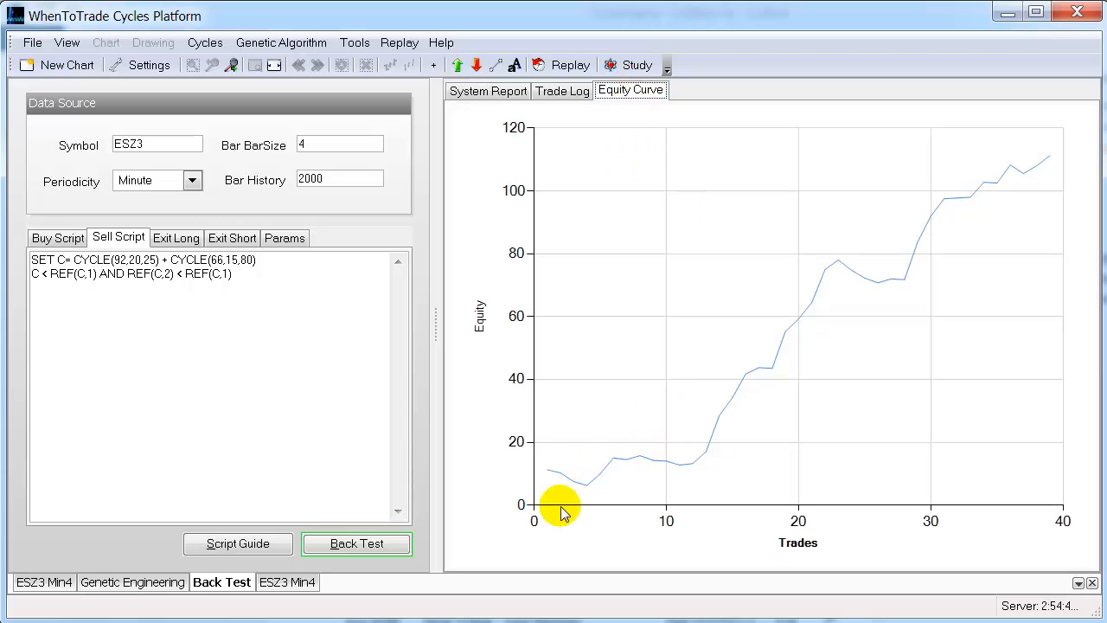
{"action": "mouse_move", "coordinate": [1046, 177]}
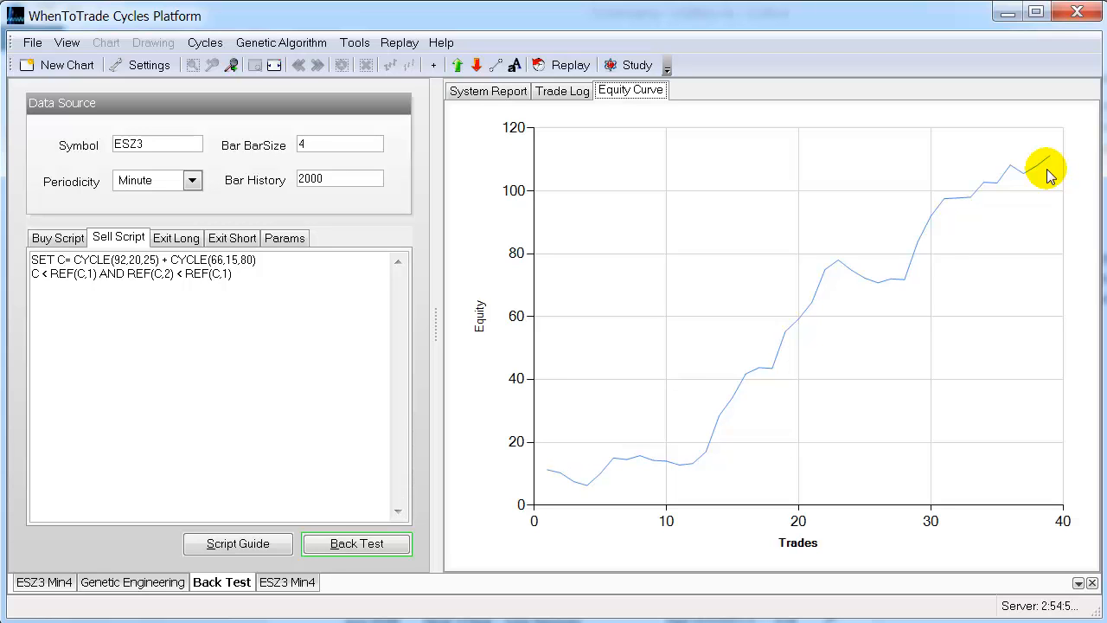
Step: Return to Genetic Engineering and view the fitness code's avgtrade term and final formula
{"action": "left_click", "coordinate": [138, 582]}
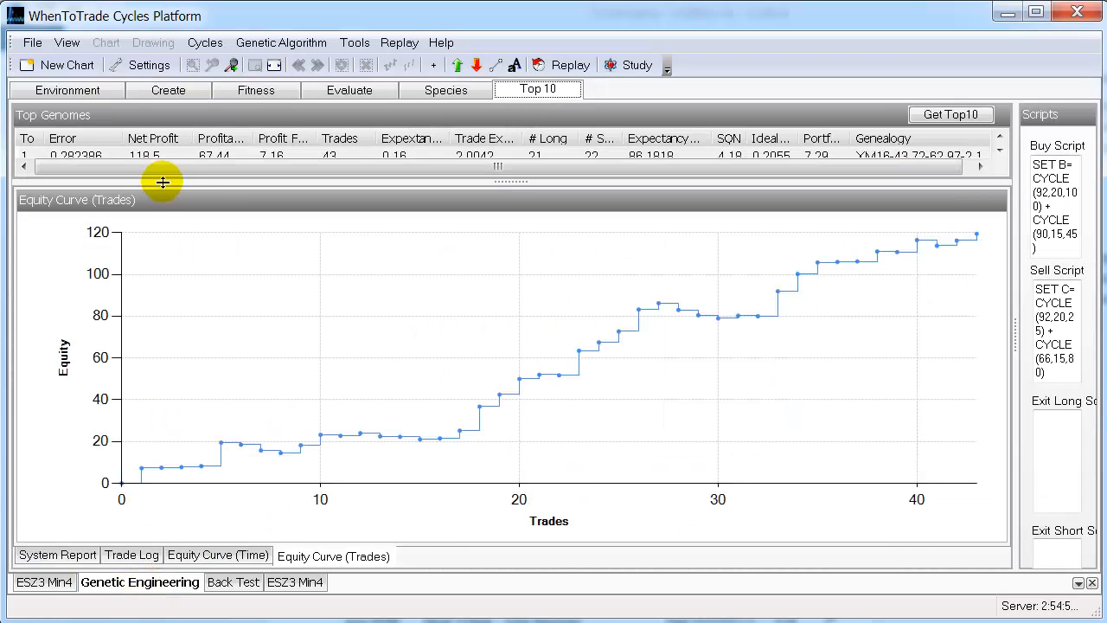
{"action": "left_click", "coordinate": [255, 90]}
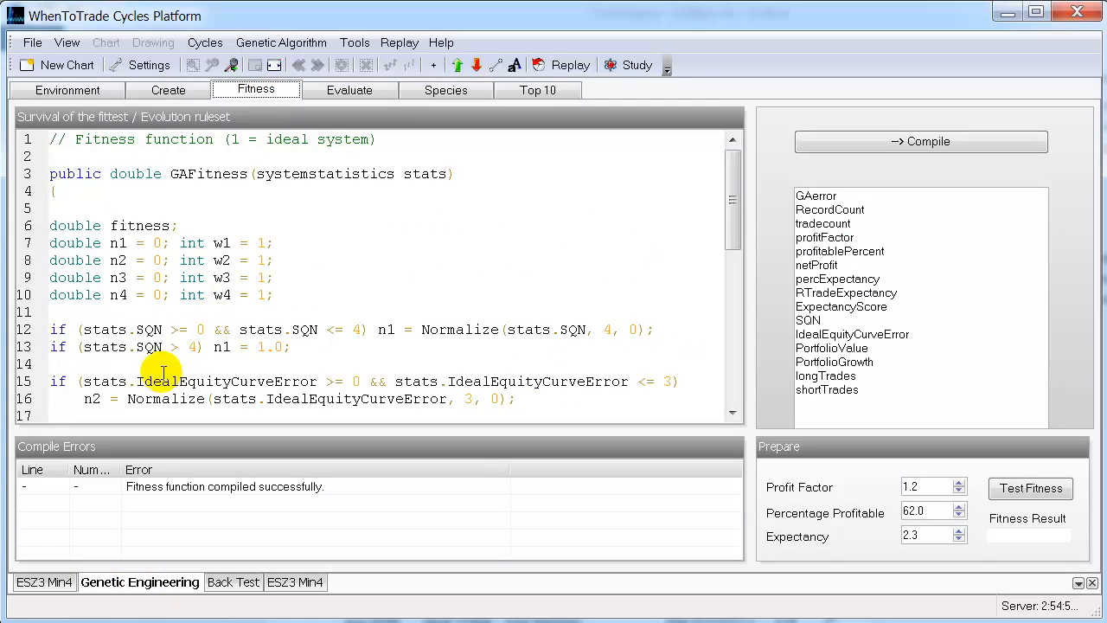
{"action": "scroll", "scroll_direction": "down", "scroll_amount": 3}
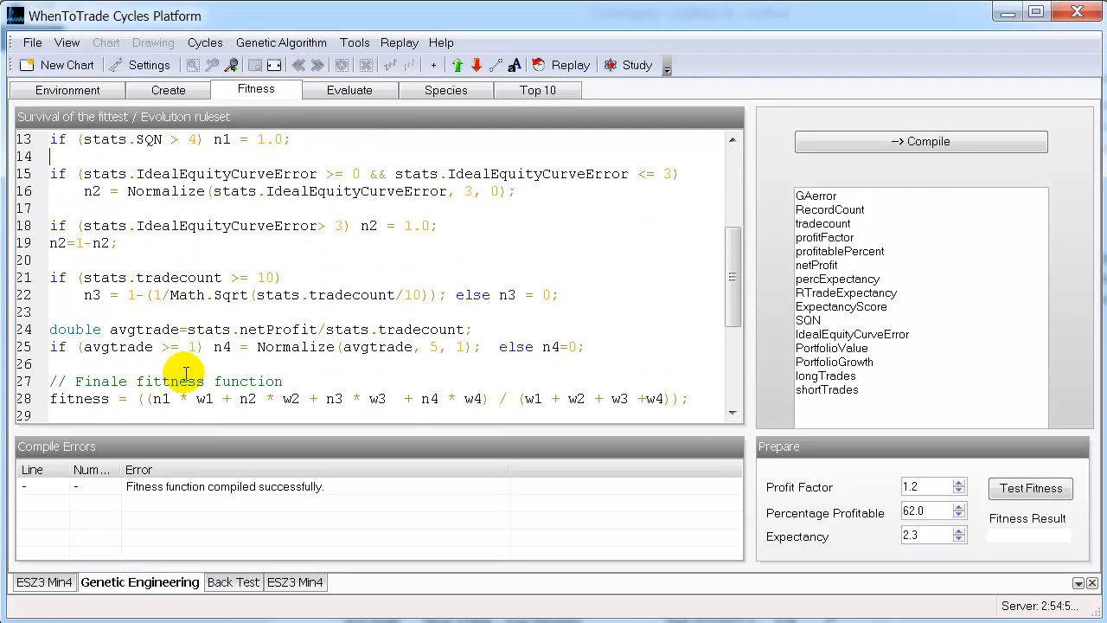